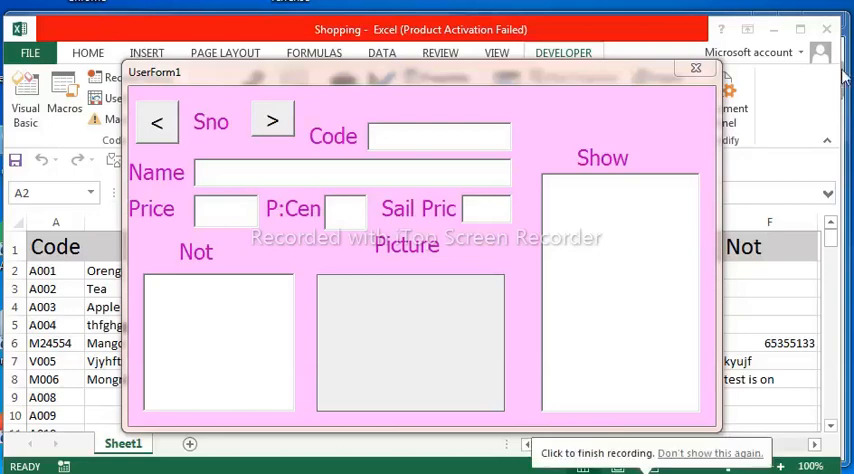
mouse_move(588, 74)
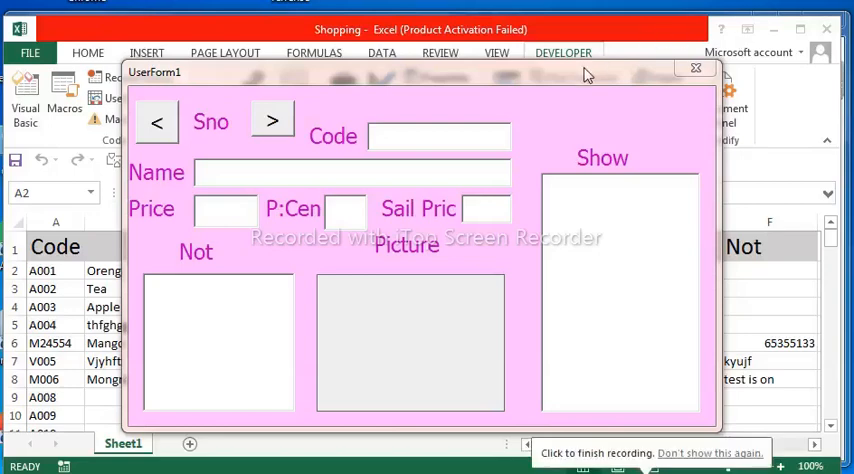
- Step back and forward through the records past Oreng, checking each row's fields load
click(156, 120)
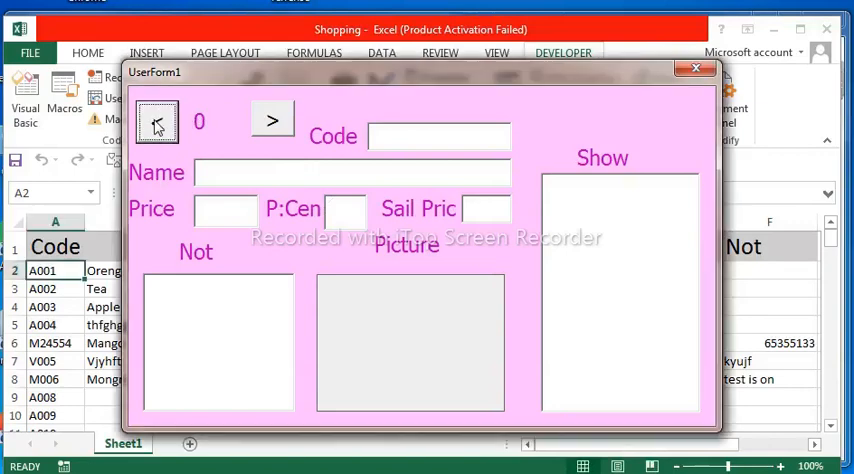
click(272, 120)
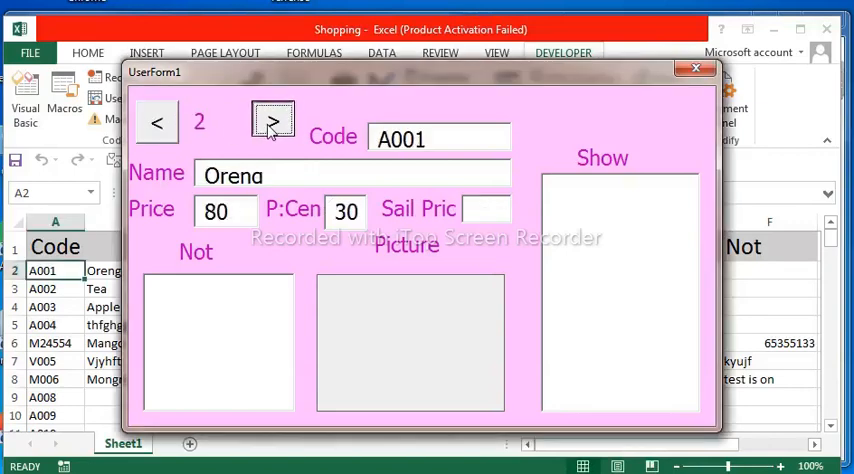
click(272, 120)
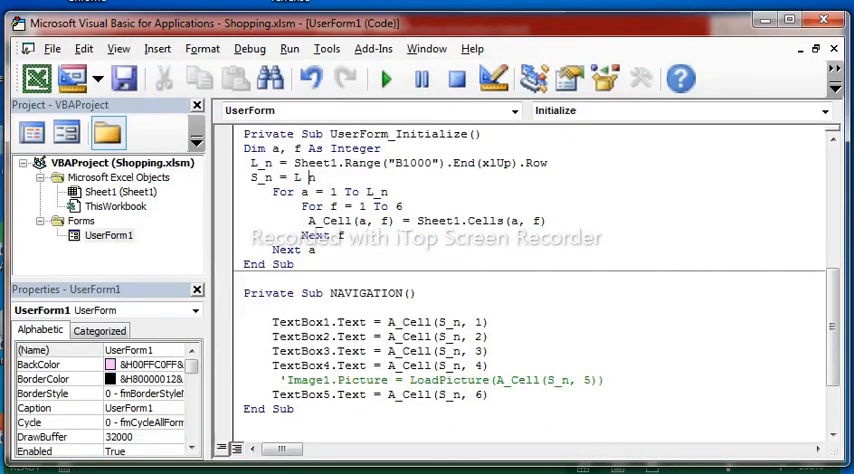
text(n)
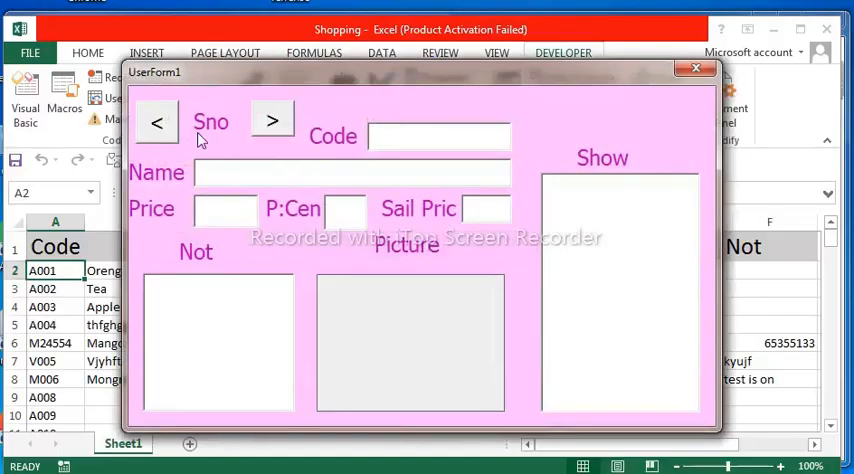
click(156, 122)
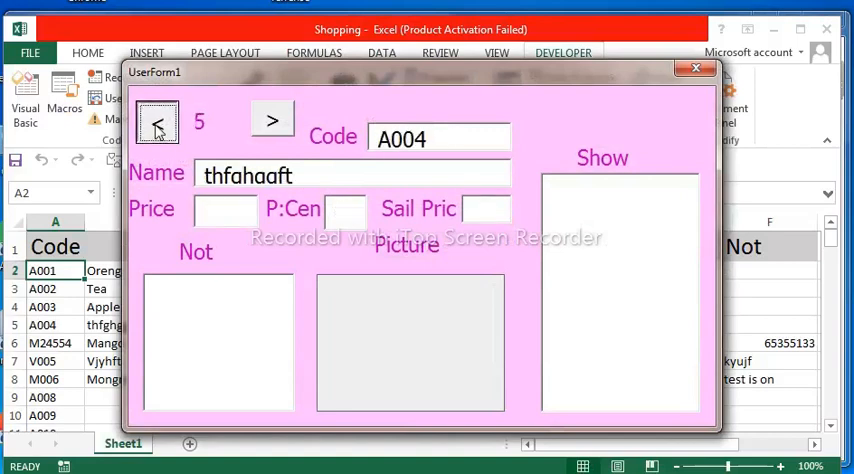
- Browse between the V005, Mango and Oreng records down to the first row and its neighbour
click(272, 120)
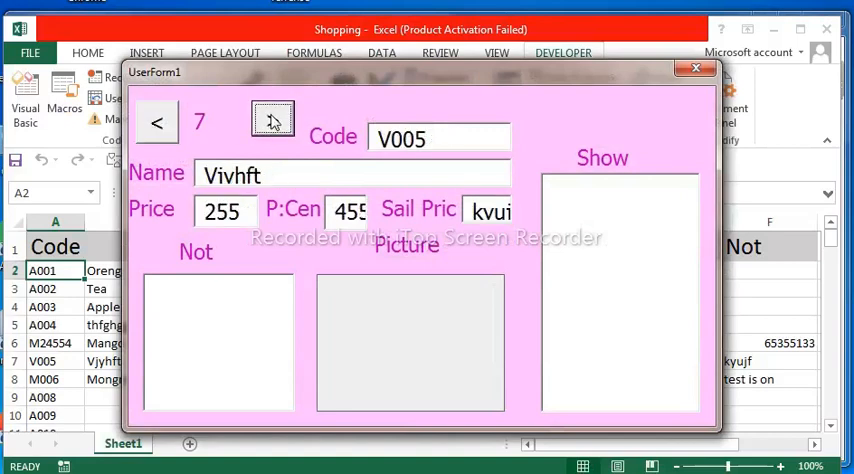
click(156, 122)
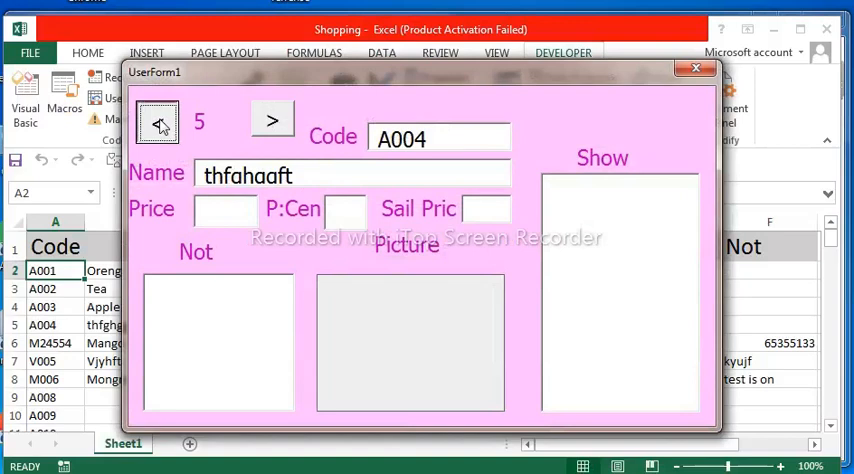
click(272, 120)
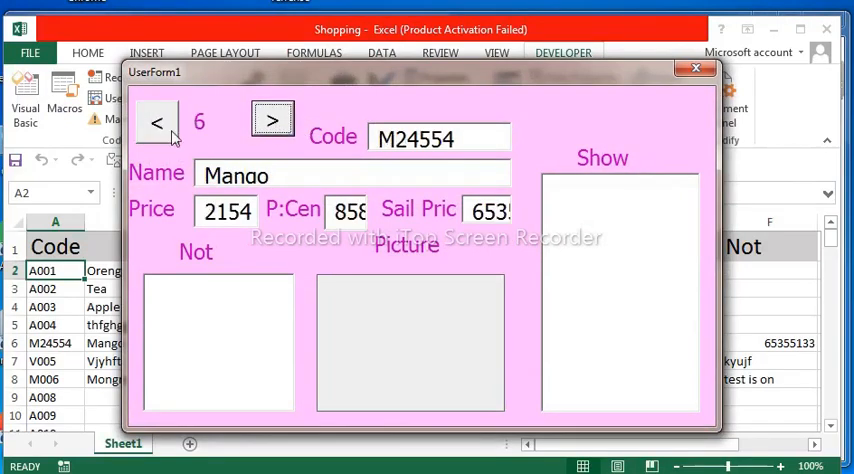
click(156, 124)
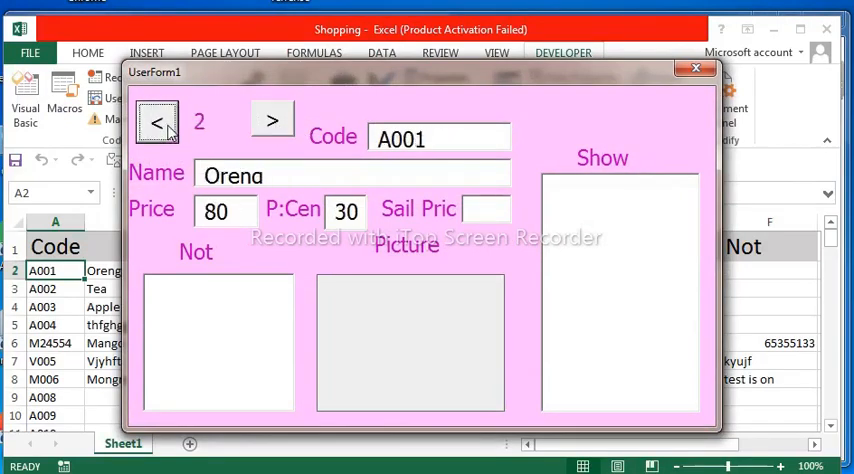
click(156, 120)
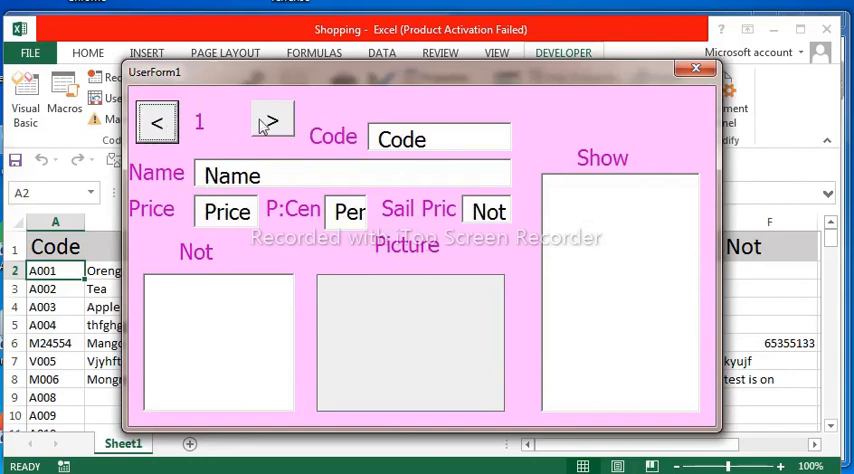
click(272, 120)
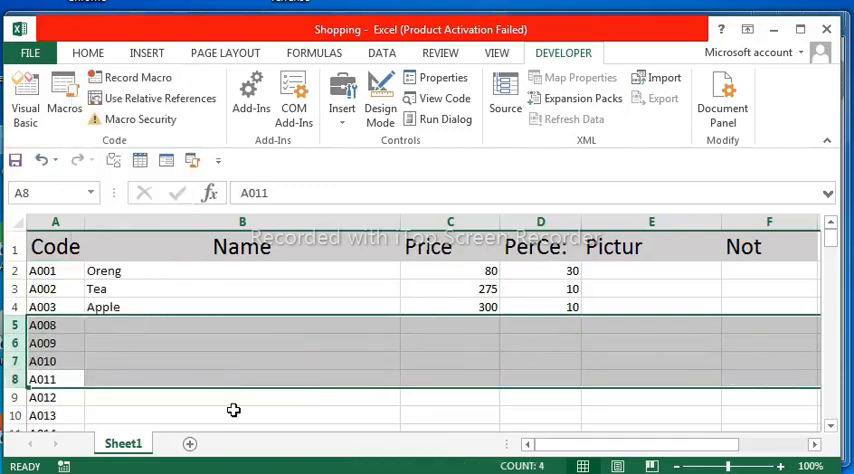
- Leave the sheet with Oreng, Tea and Apple and open the Visual Basic editor from the Developer tab
click(242, 416)
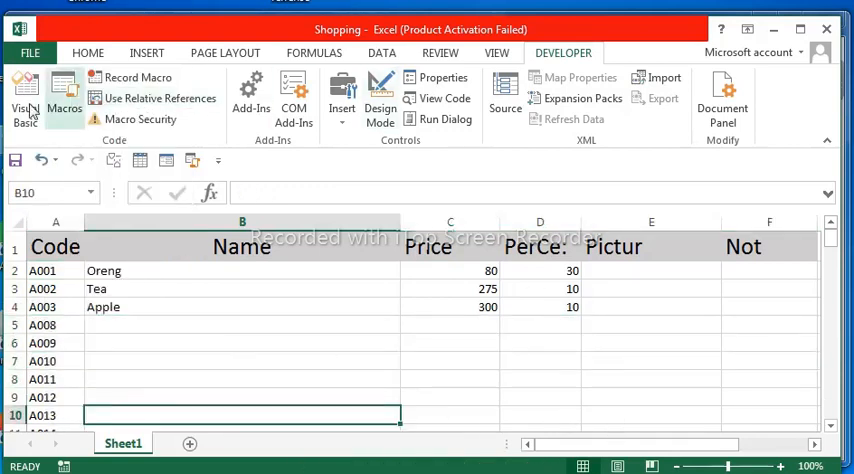
click(22, 96)
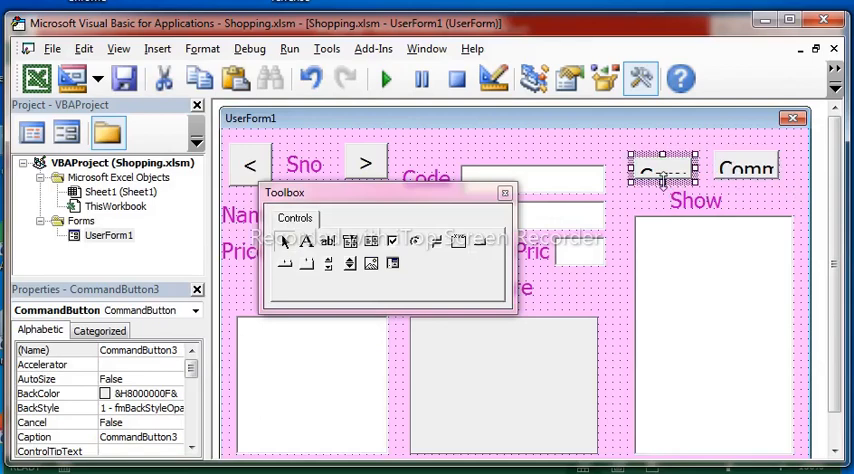
- Place two CommandButtons on UserForm1 and caption the first one ADD
click(742, 176)
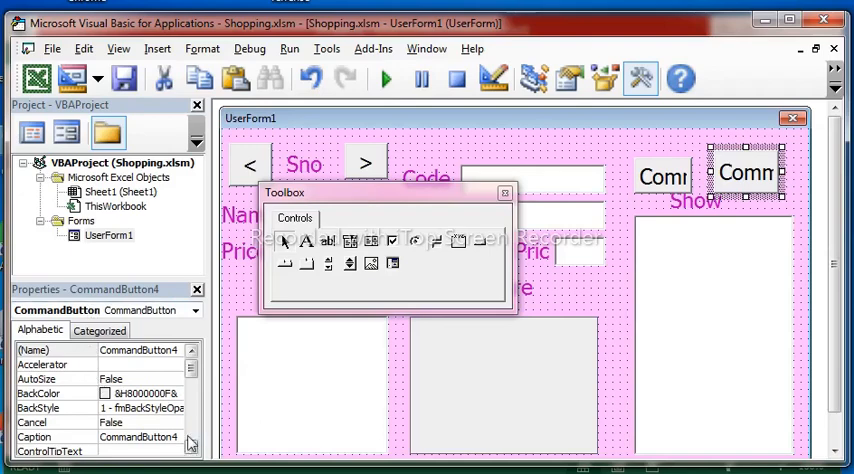
click(662, 176)
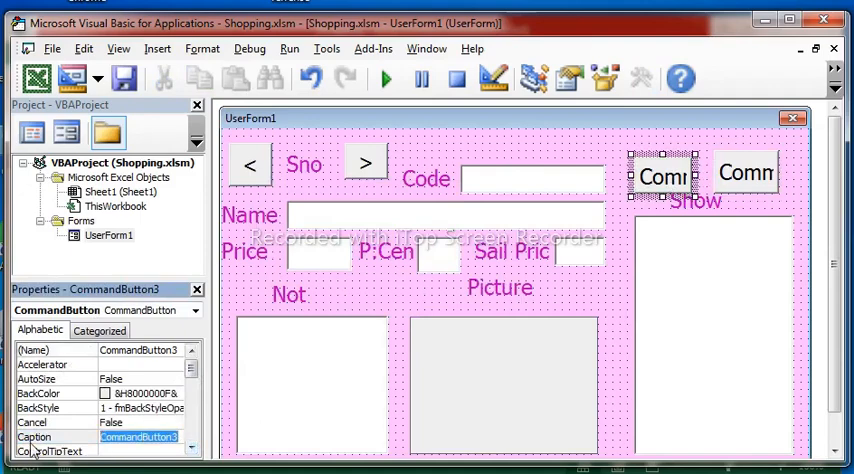
text(ADD)
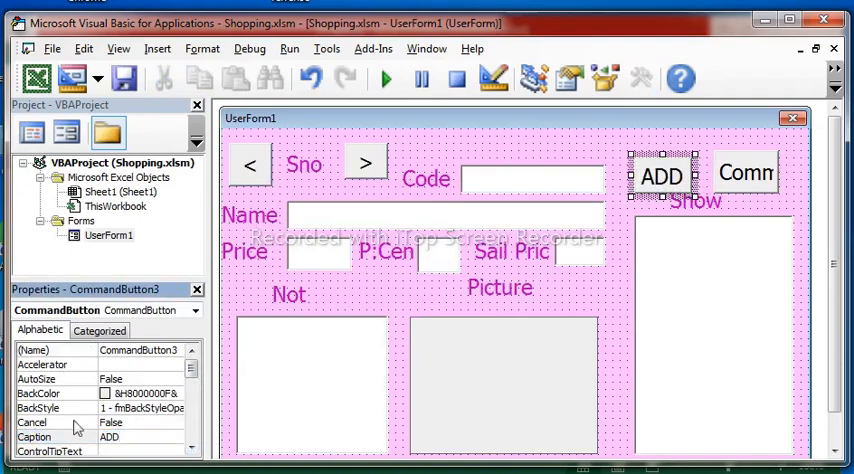
- Caption the second new button Save and finish the edit on the form
click(640, 78)
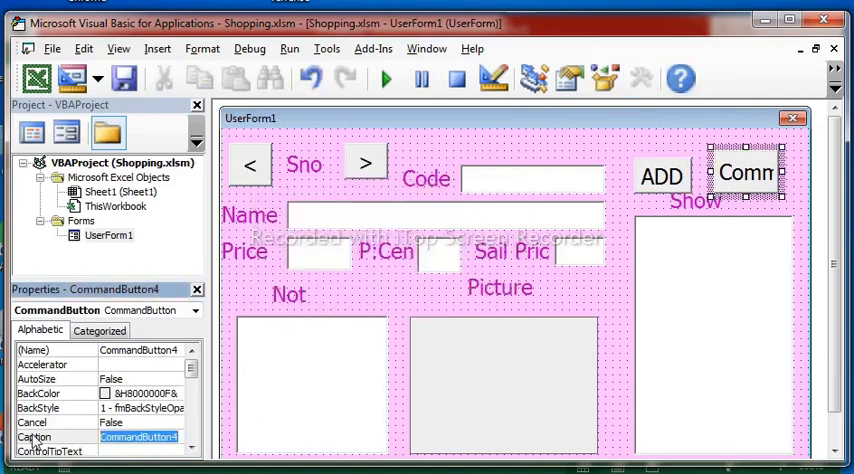
text(Save)
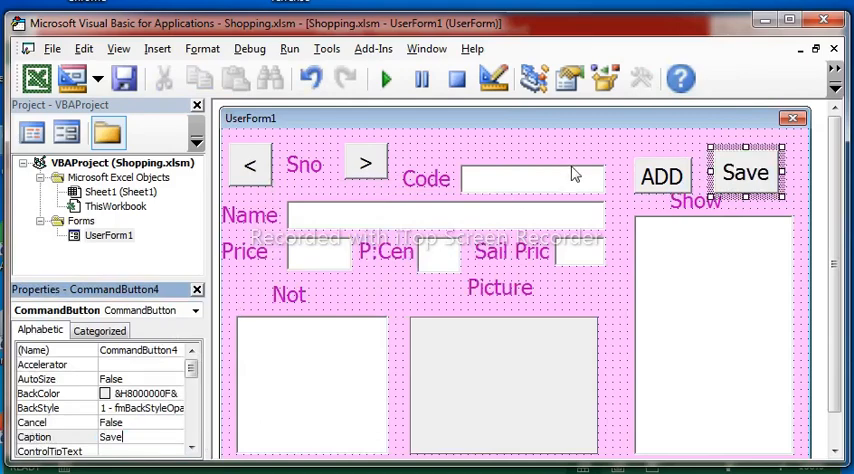
click(640, 80)
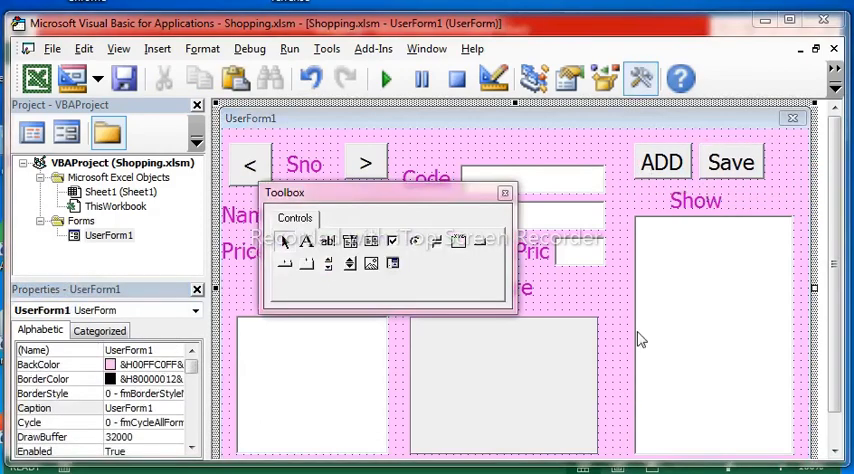
mouse_move(644, 138)
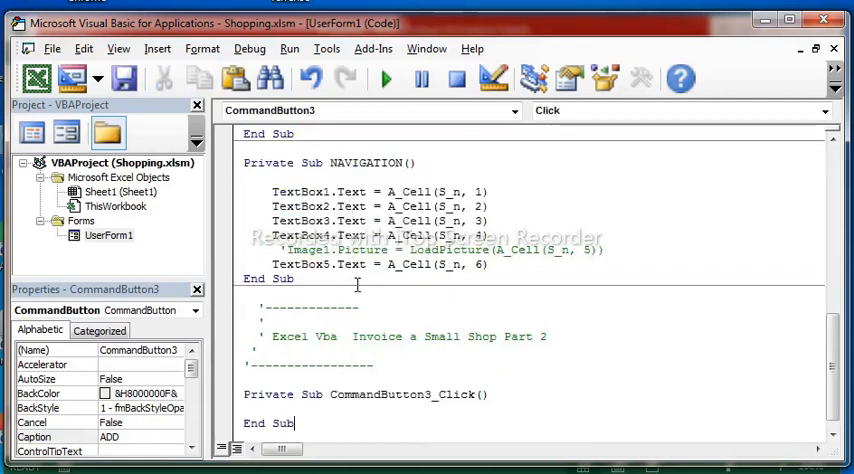
- In CommandButton3_Click increment L_n and replace A_Cell's fixed 1000 index with L_n
scroll(up, 3)
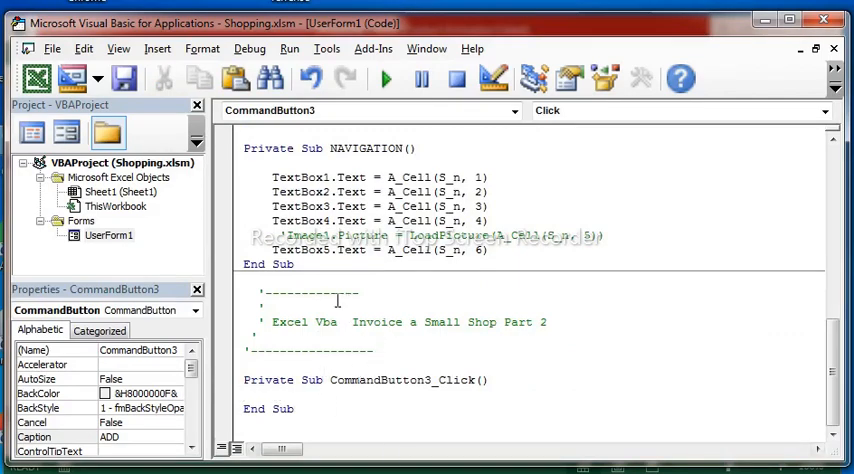
scroll(up, 3)
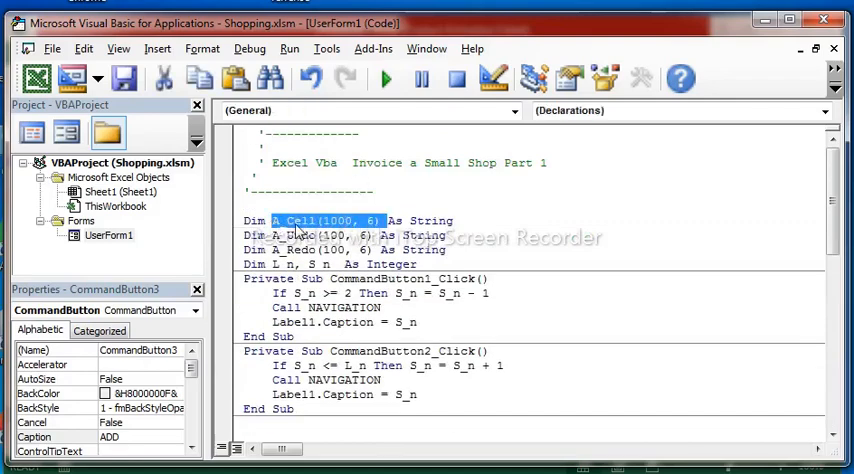
scroll(down, 3)
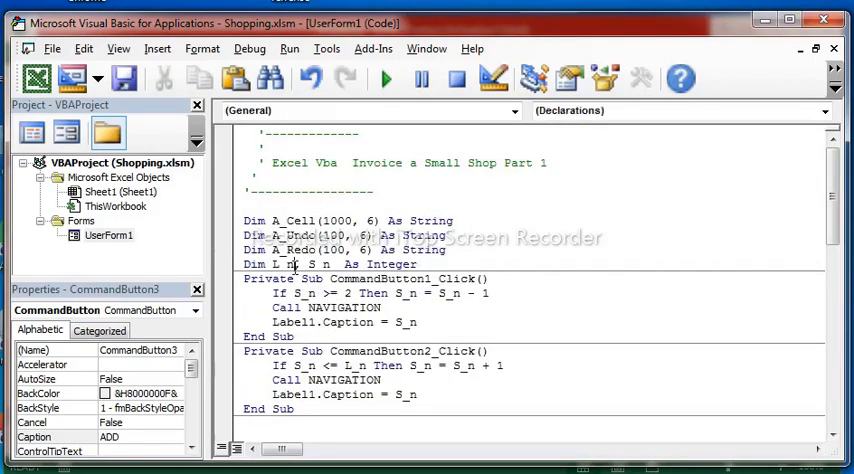
right_click(292, 268)
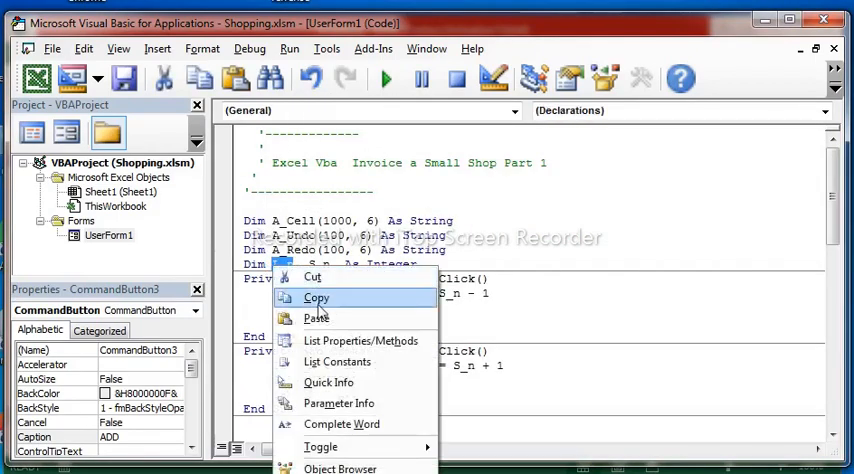
click(316, 318)
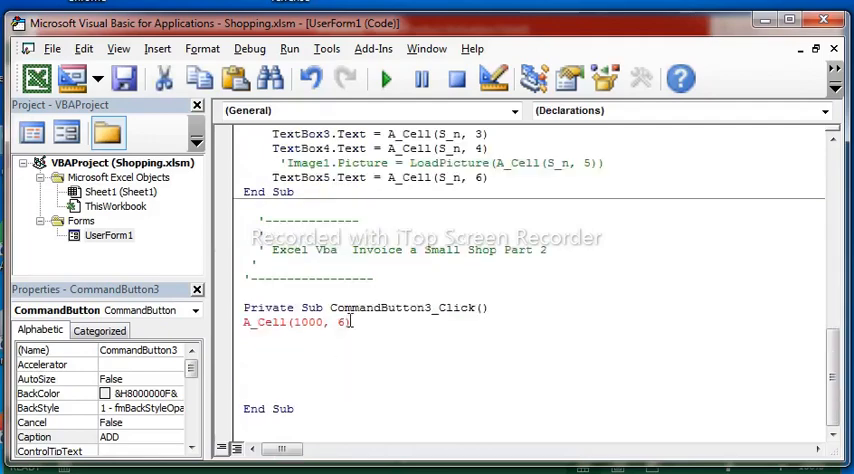
double_click(308, 322)
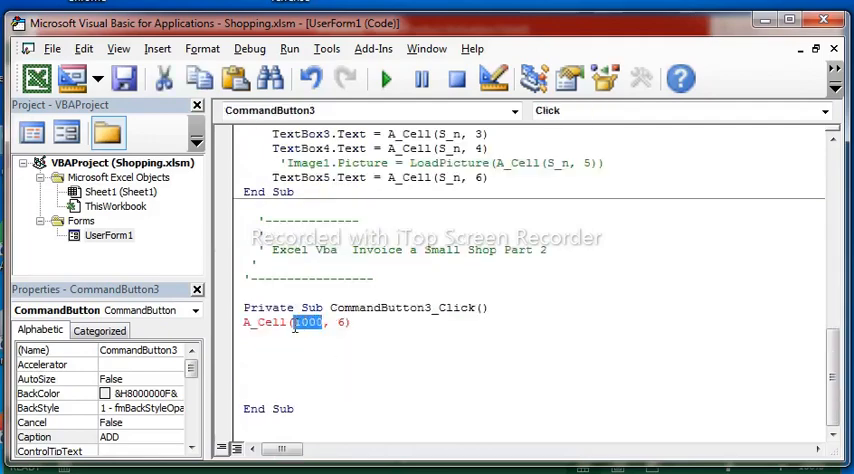
right_click(308, 322)
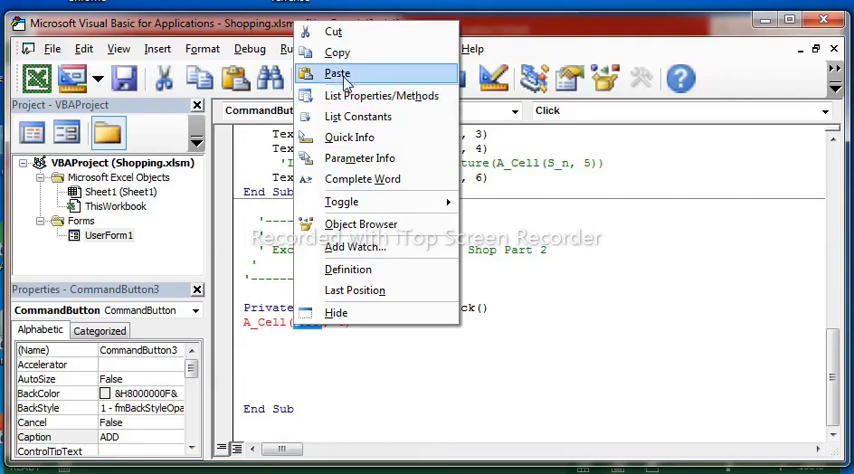
click(338, 72)
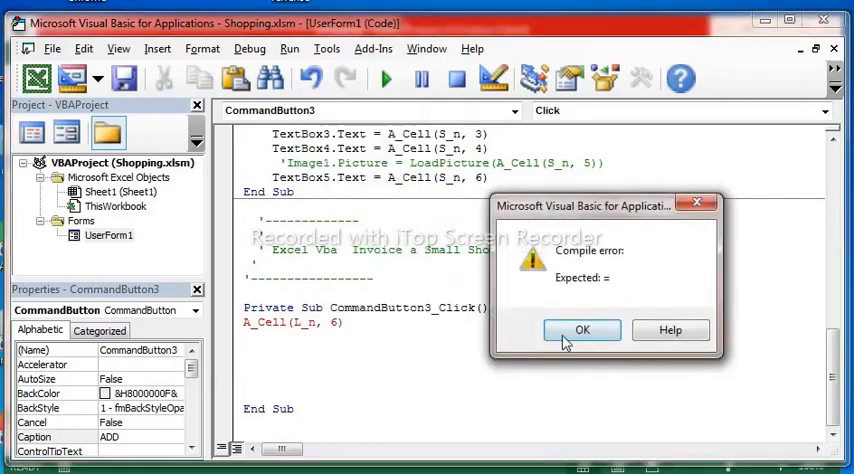
click(582, 330)
text(L_n=)
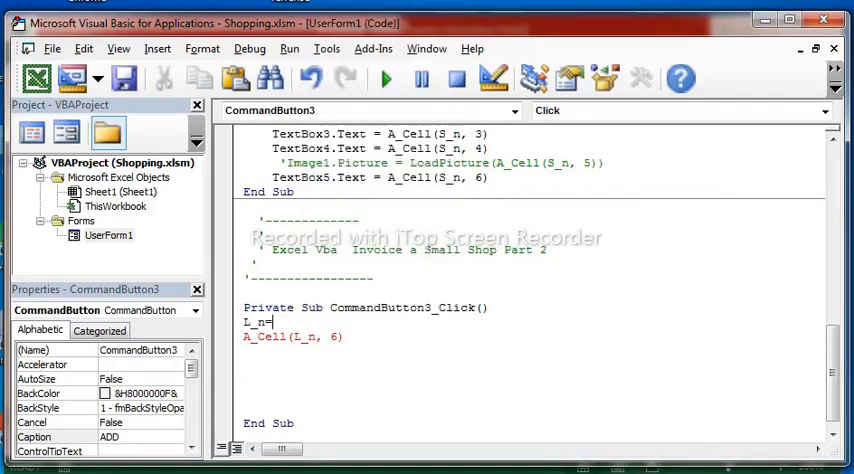
- Write the A_Cell(L_n, n) = TextBox n .Text assignments for the form's fields
right_click(290, 324)
text( L_n + )
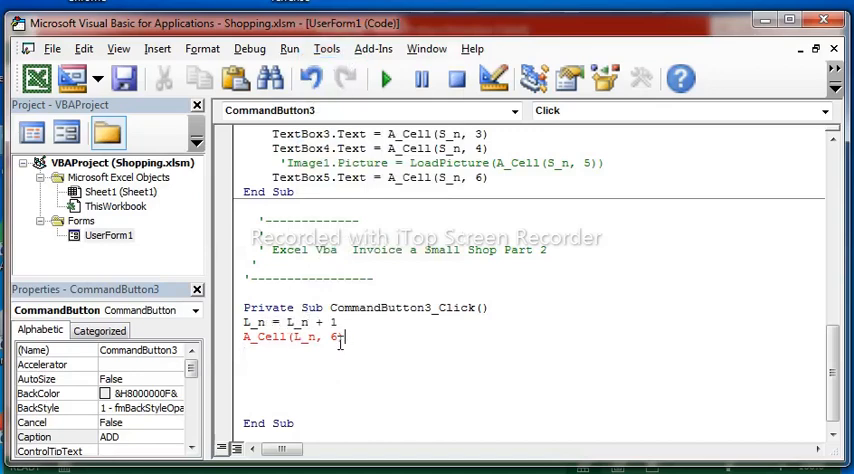
text(1)=)
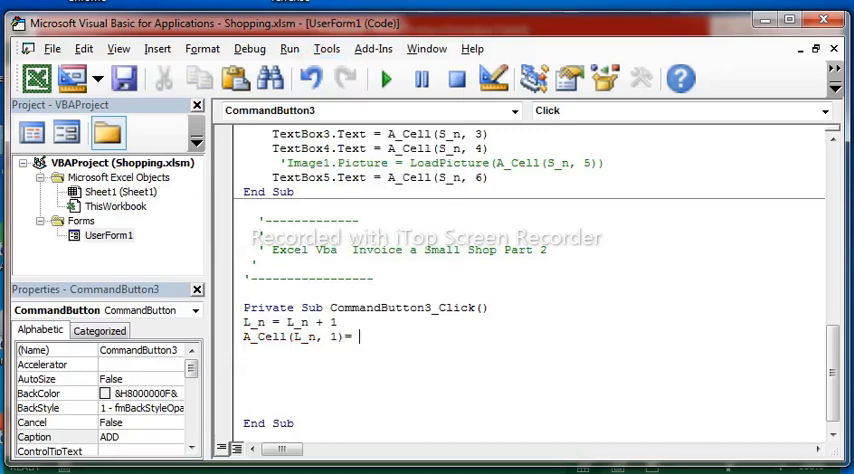
text(r)
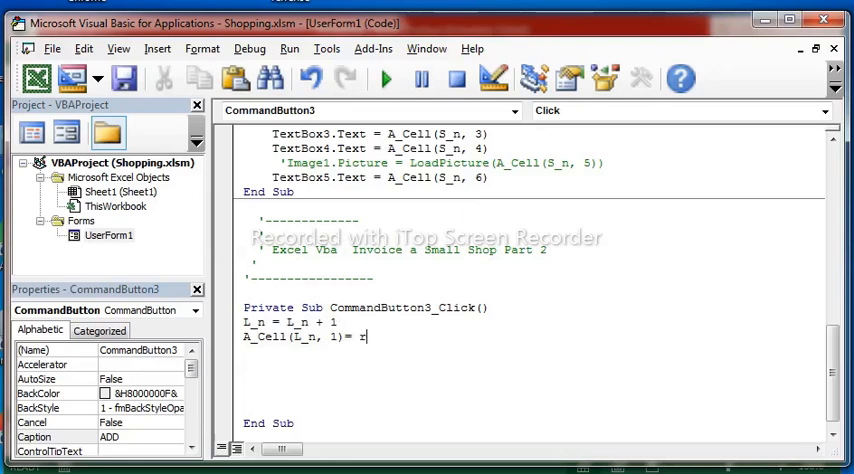
text(ex)
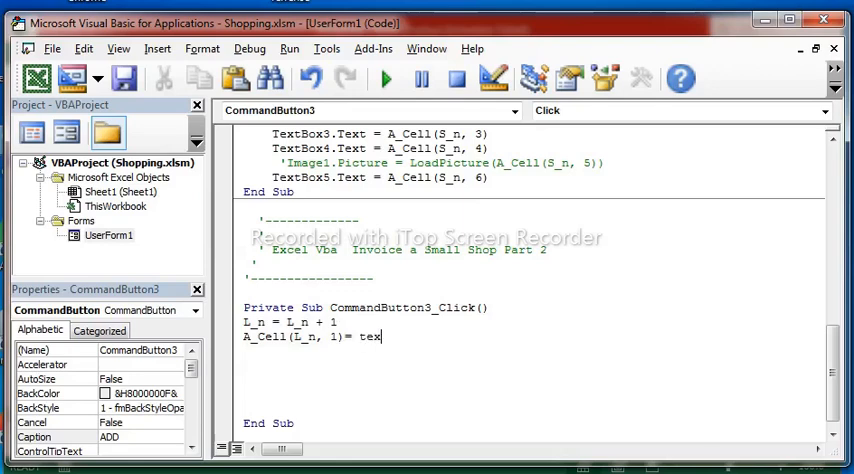
text(bo)
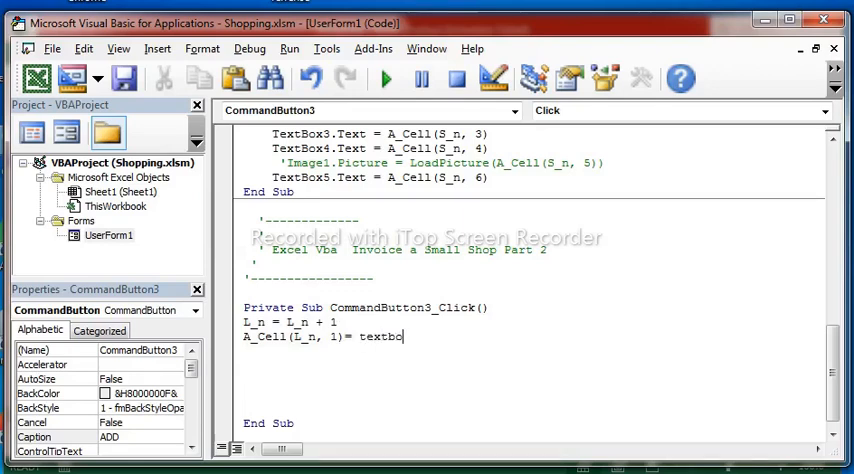
text(x1)
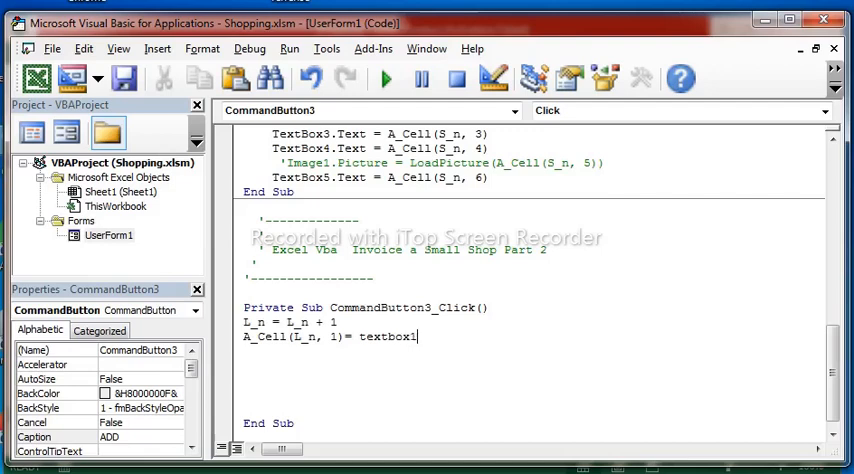
text(.te)
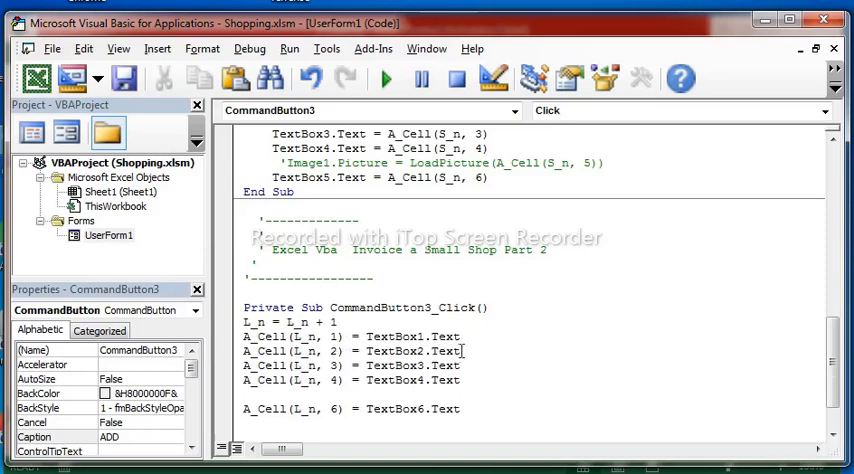
mouse_move(382, 364)
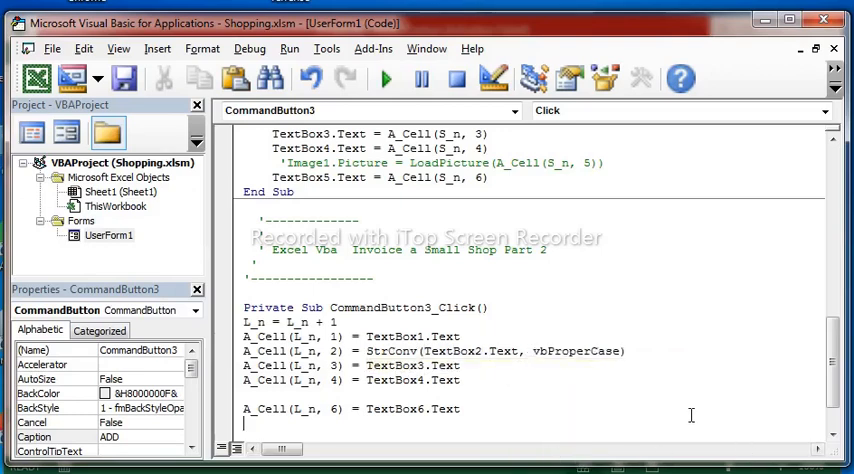
- Wrap TextBox1 and TextBox2 in StrConv(..., vbProperCase) for code and name
double_click(384, 352)
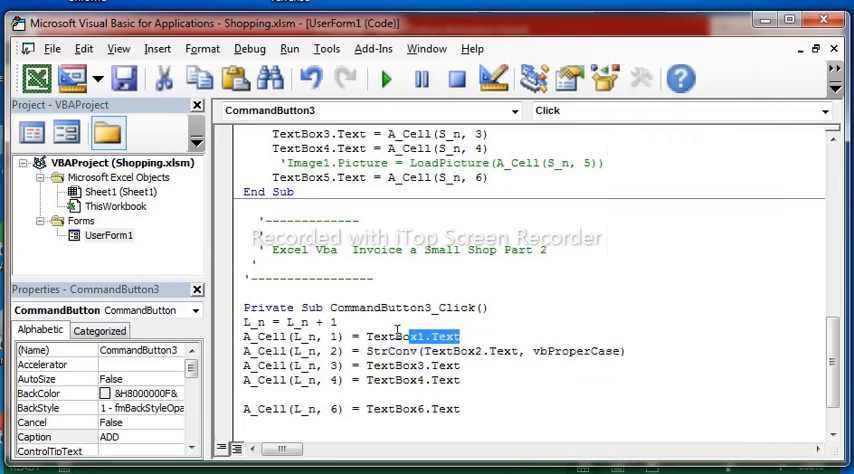
right_click(432, 336)
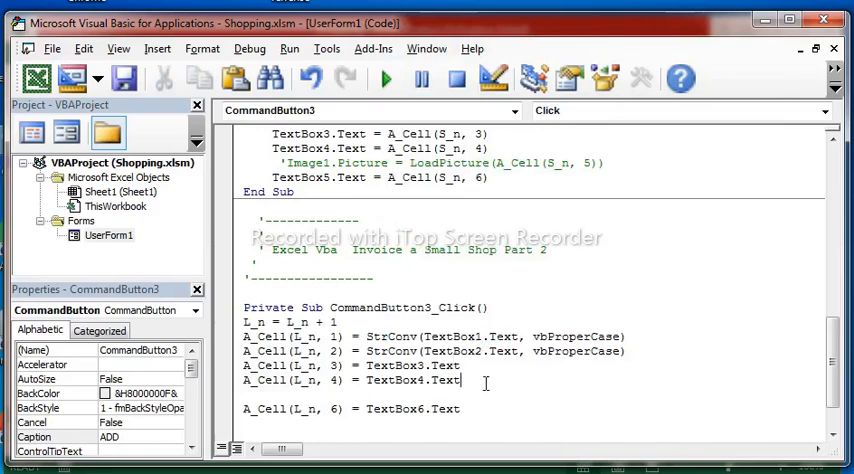
scroll(down, 3)
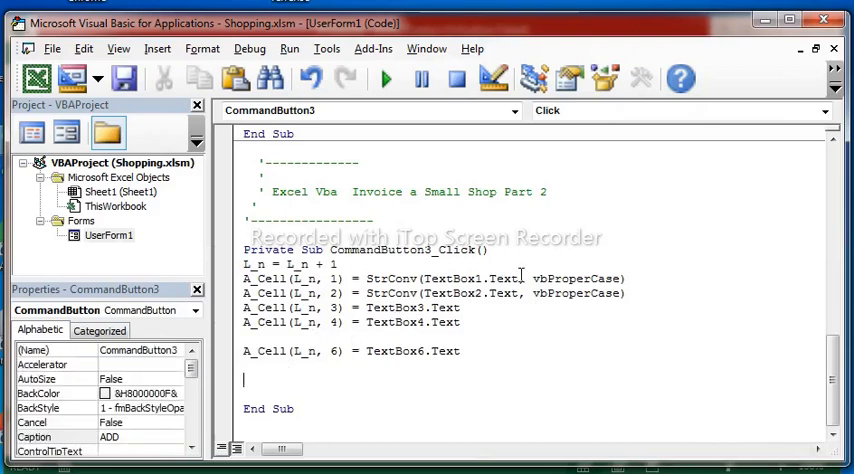
- Add TextBox1 through TextBox4 and TextBox6 .Text = "" lines to clear the fields after ADD
double_click(470, 278)
text(TextBox1.Text=)
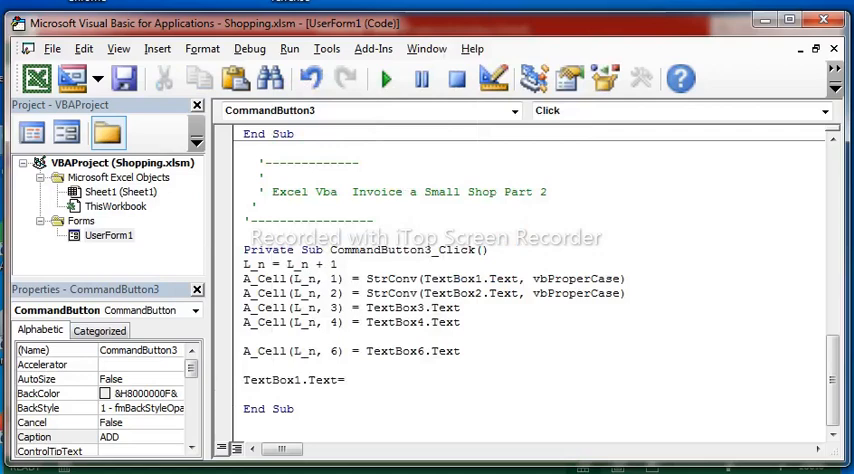
text("")
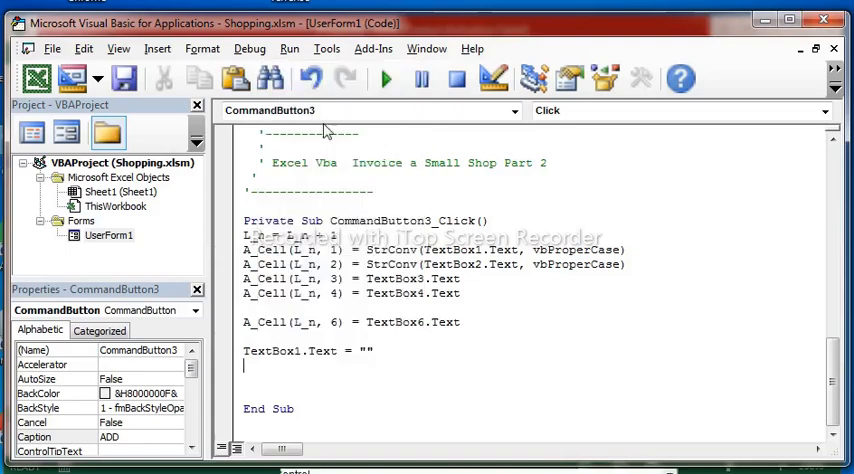
text(te)
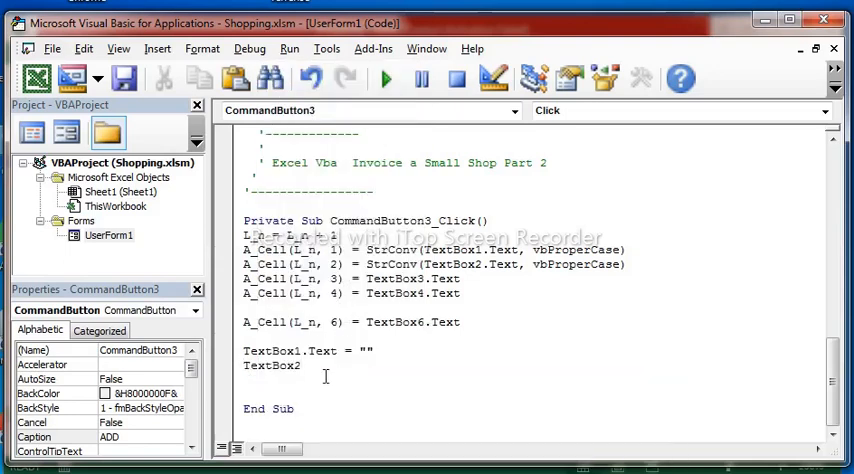
text(.Text=)
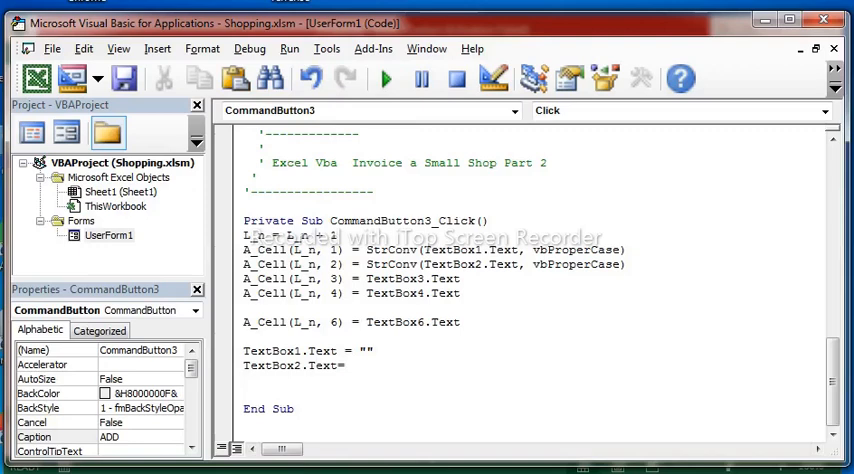
text("")
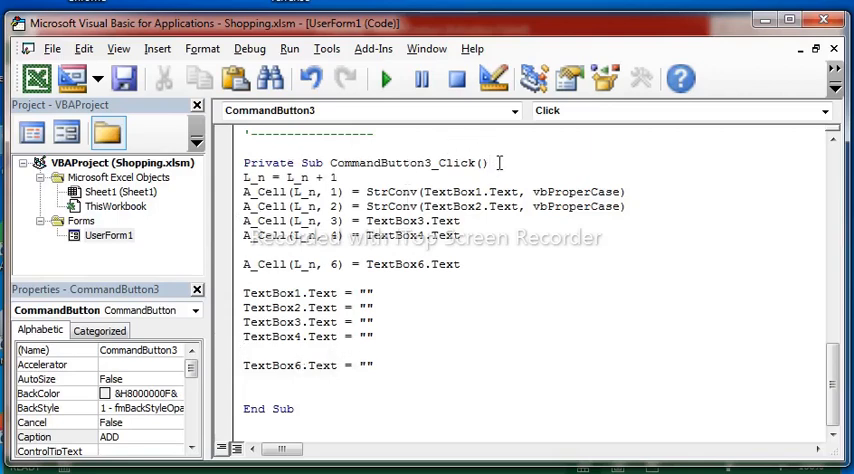
mouse_move(386, 80)
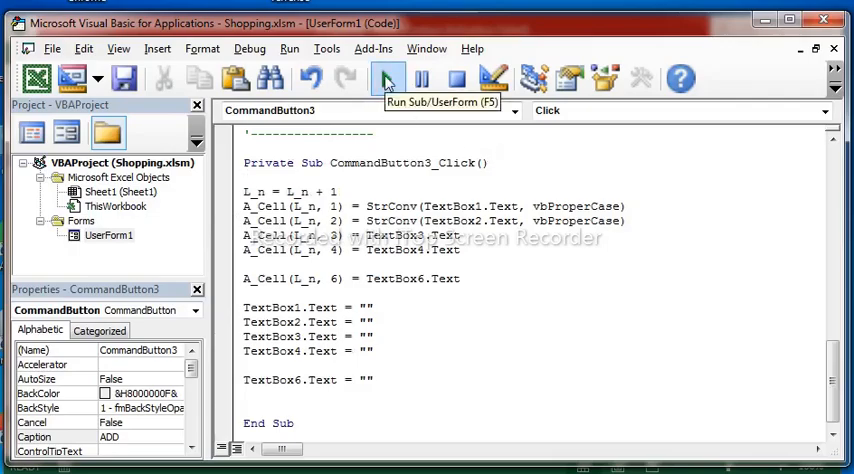
- Run the invoice form and step past the Apple record to a blank entry
click(388, 80)
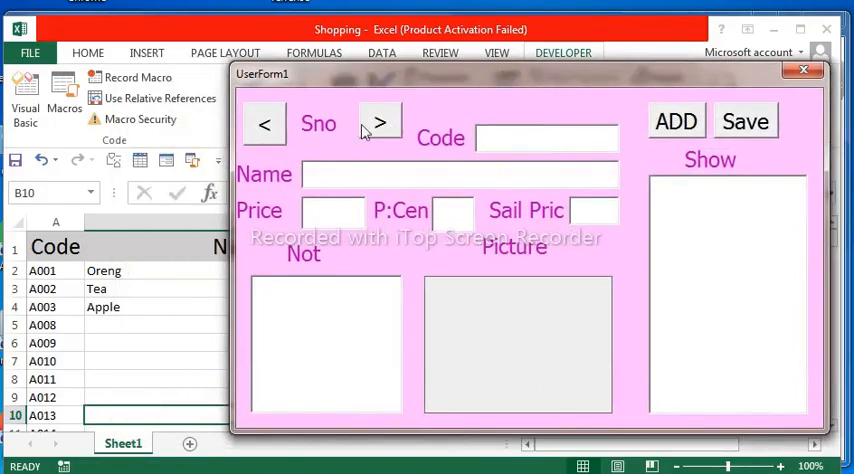
click(380, 122)
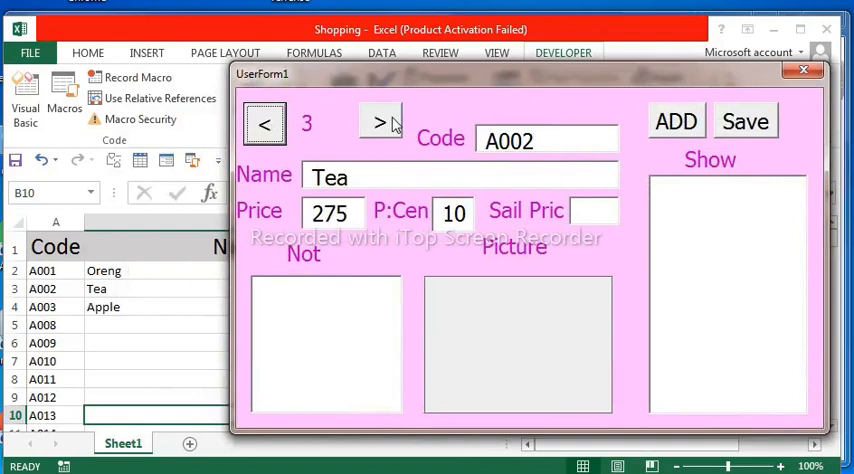
click(380, 124)
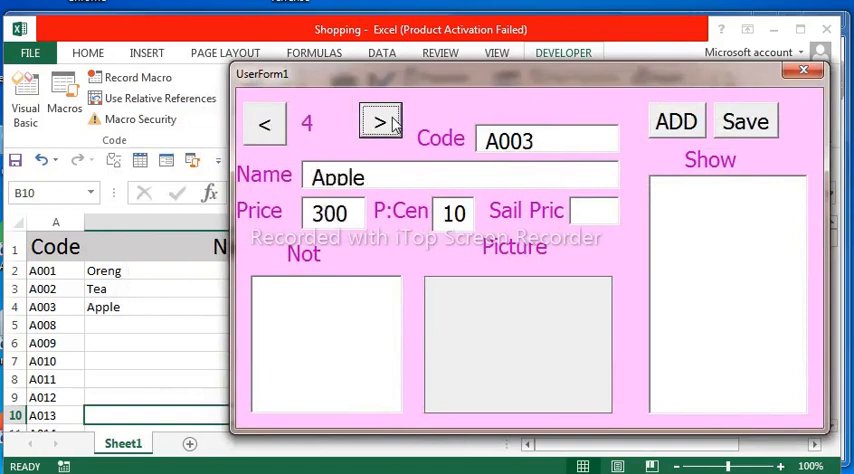
click(380, 124)
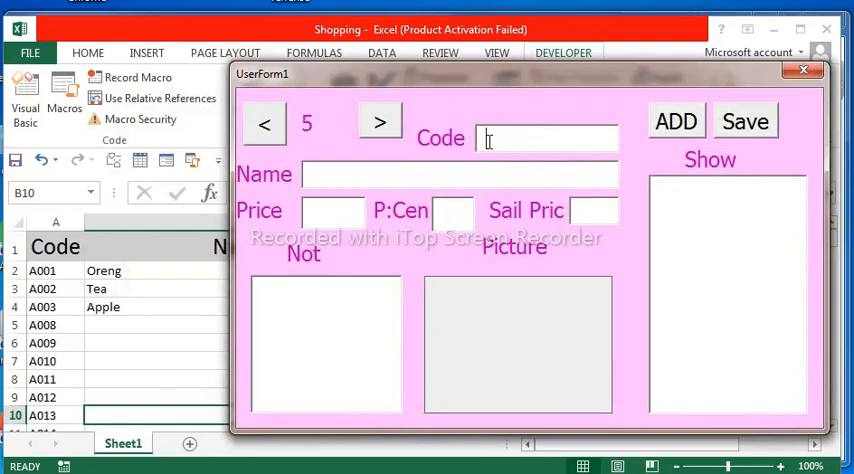
- Enter a test item b002 Book with price 125, 10 percent and a test note
text(b0)
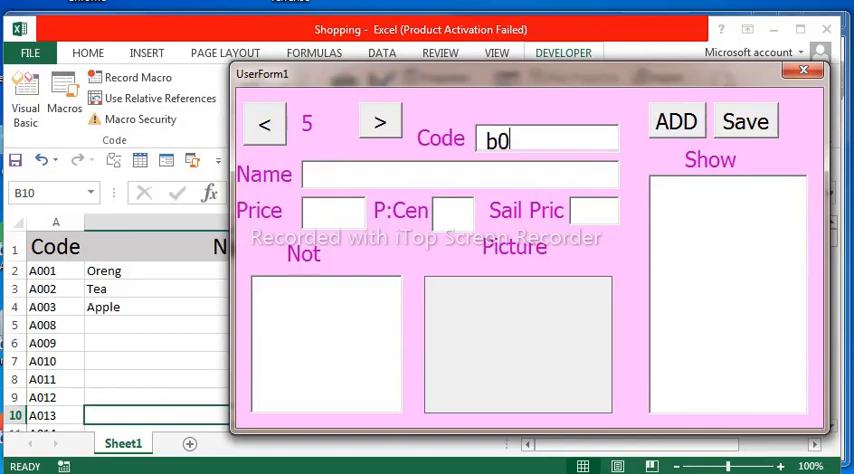
text(02)
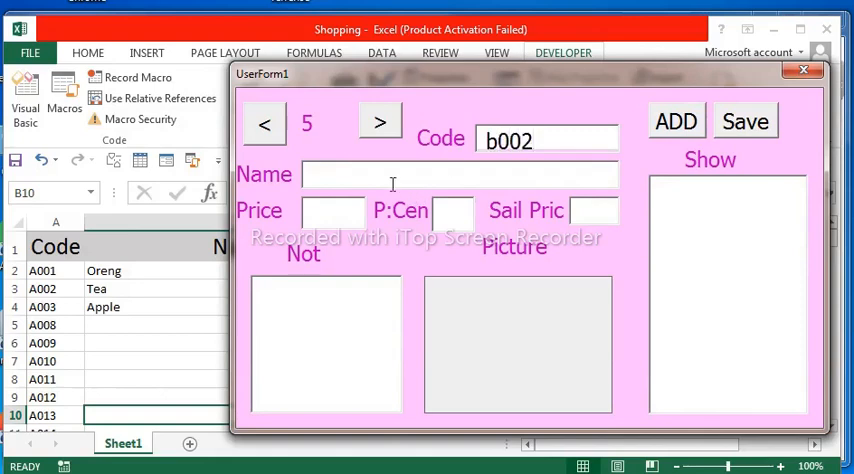
text(book)
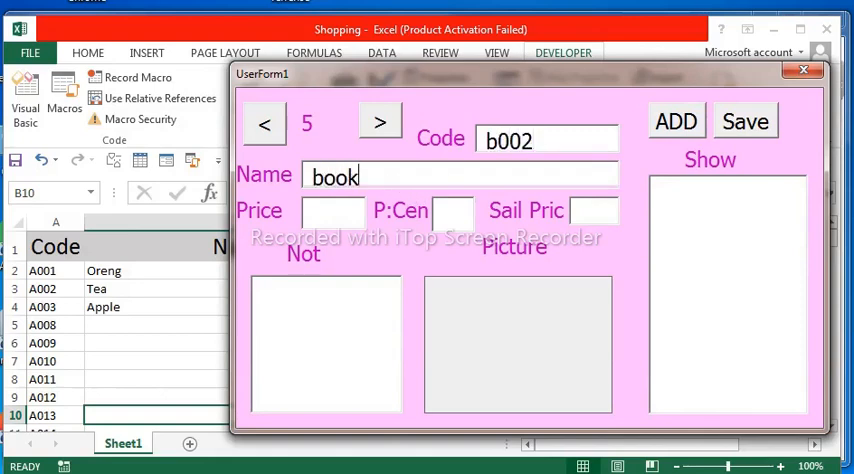
click(332, 212)
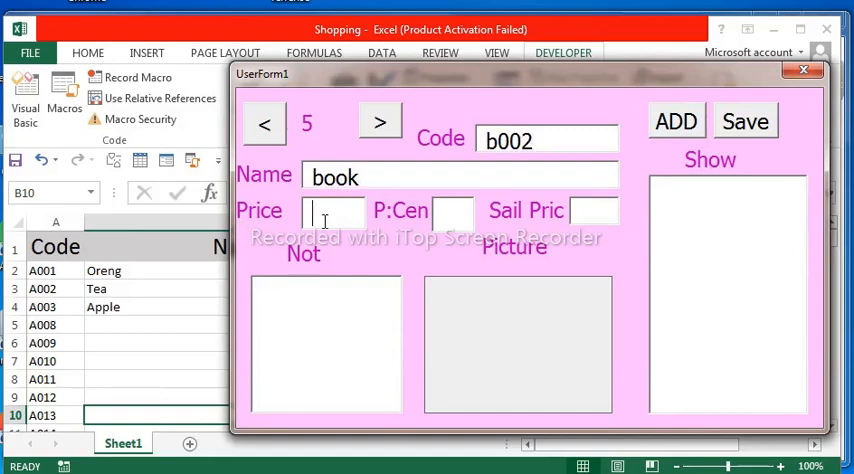
text(1254)
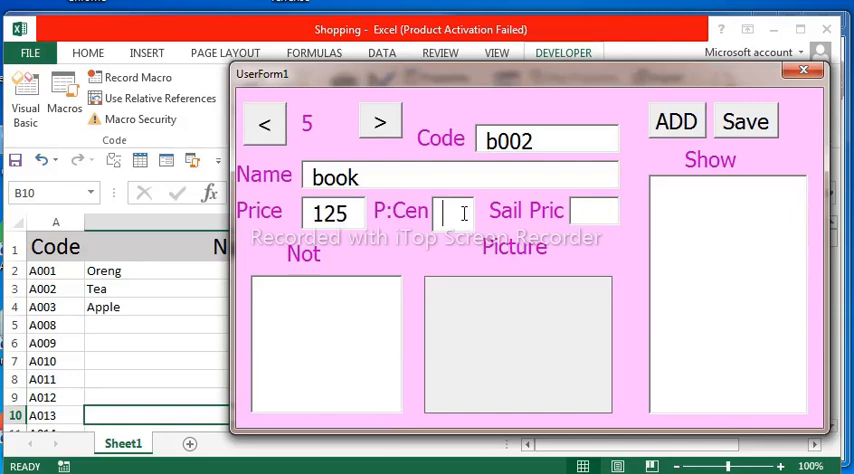
text(10)
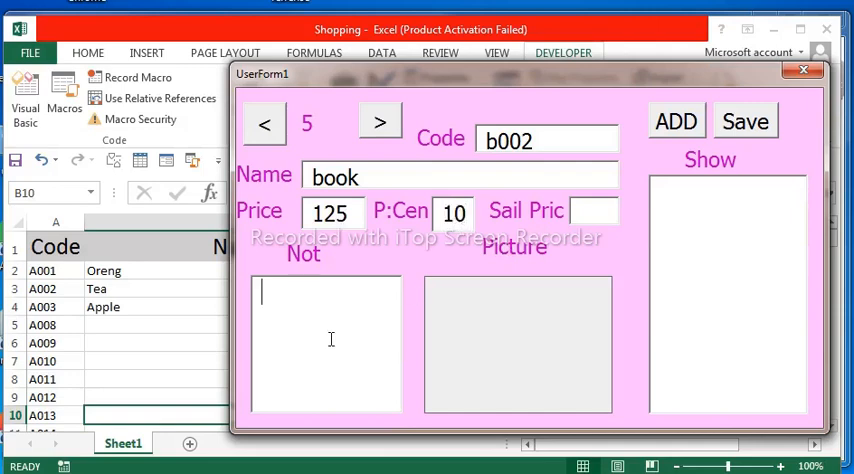
text(yt)
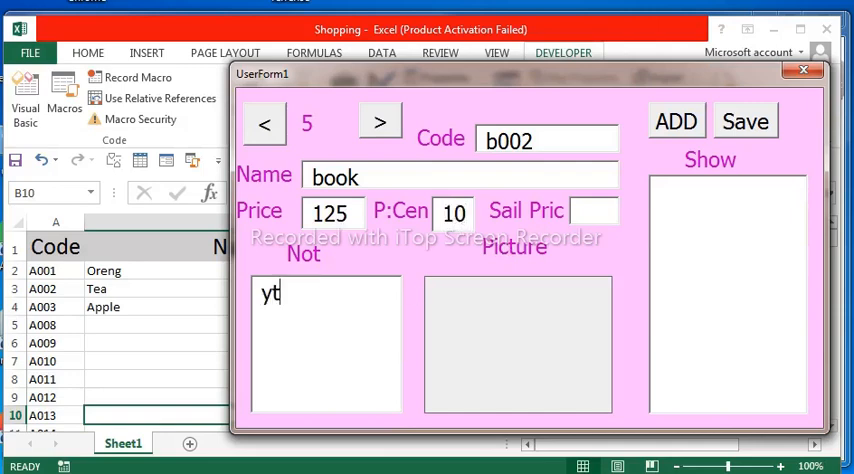
text(est)
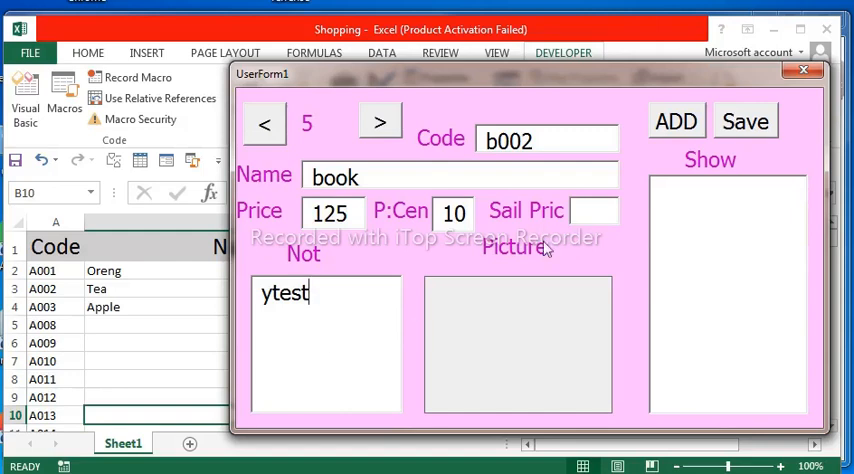
- Step back and forward so the B002 Book record reloads into the fields
click(676, 120)
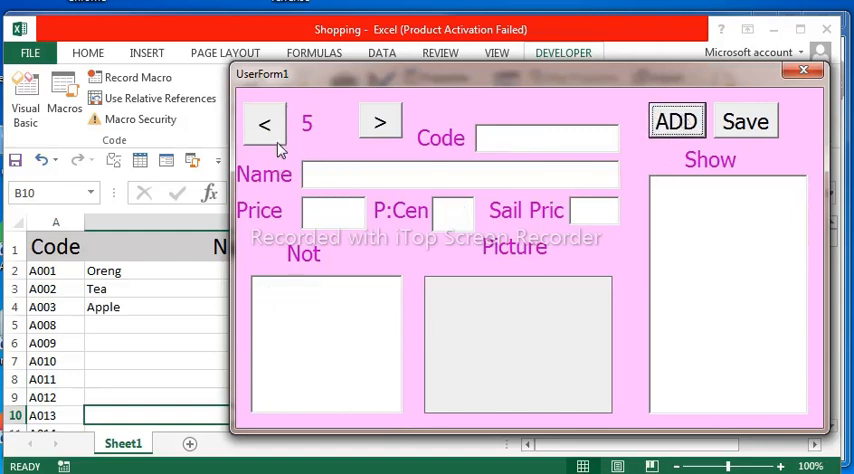
click(380, 122)
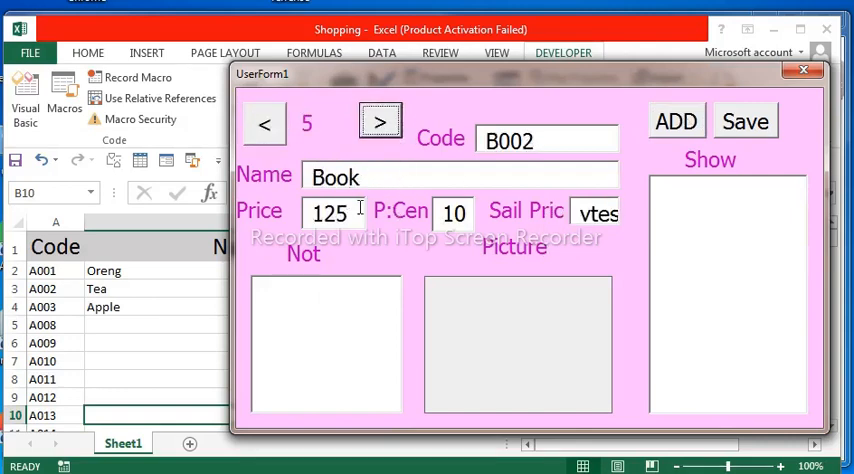
mouse_move(478, 138)
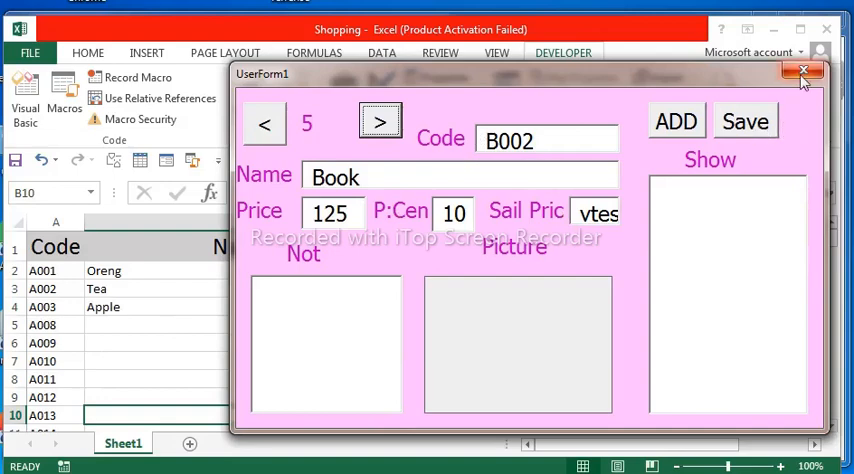
- Close the form, paste the initialize code into CommandButton4_Click and declare Dim i As Integer
click(804, 70)
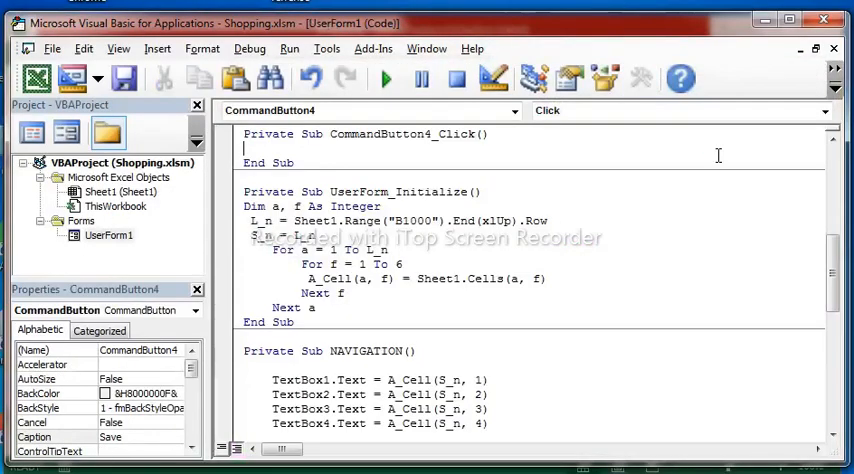
scroll(up, 3)
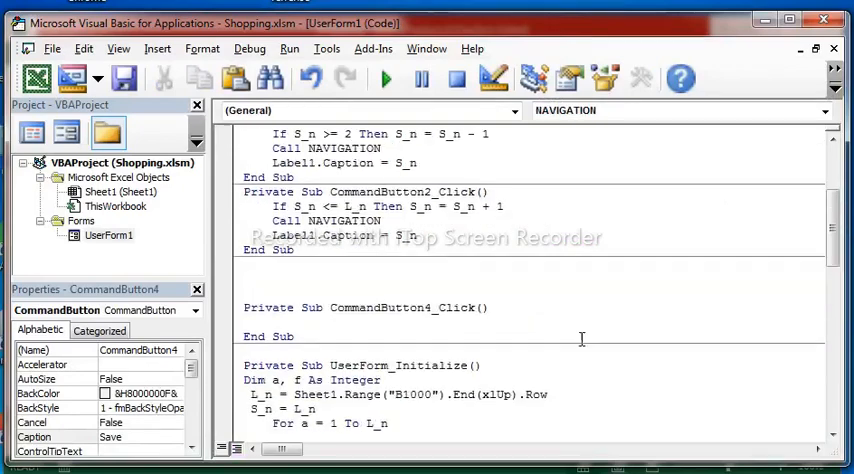
scroll(down, 3)
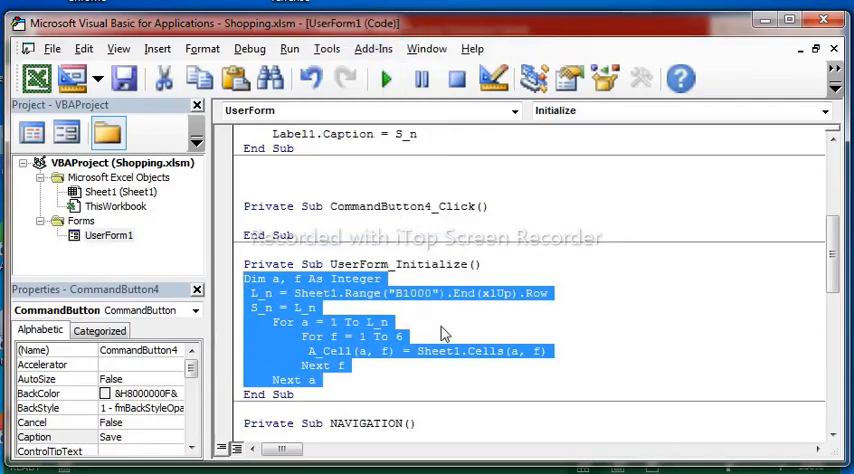
scroll(down, 3)
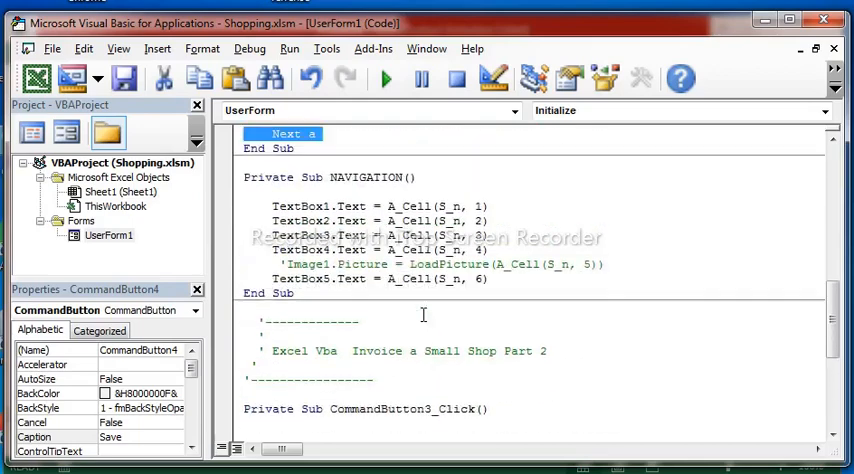
mouse_move(424, 316)
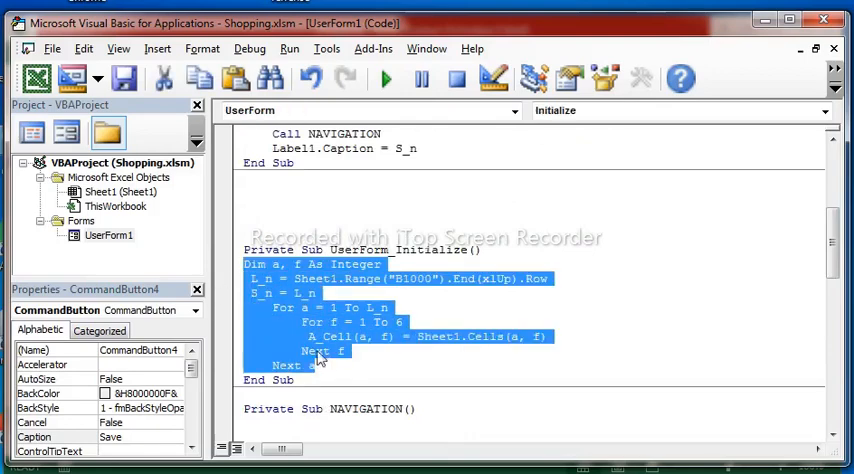
right_click(318, 360)
text(di)
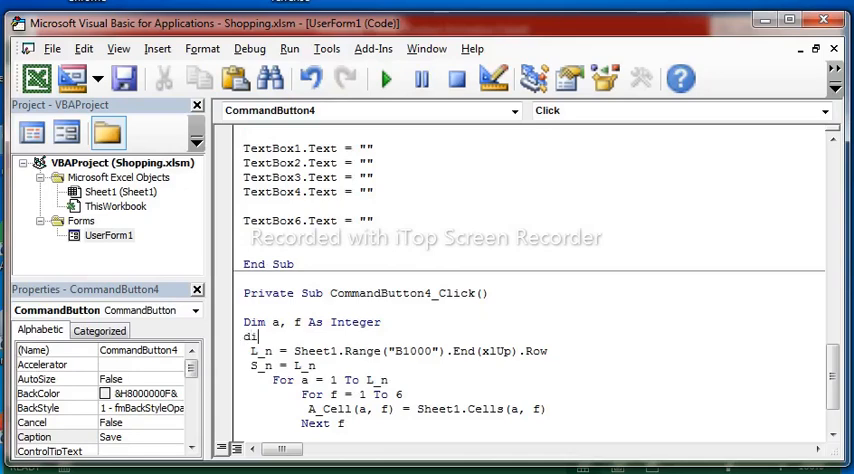
text(m)
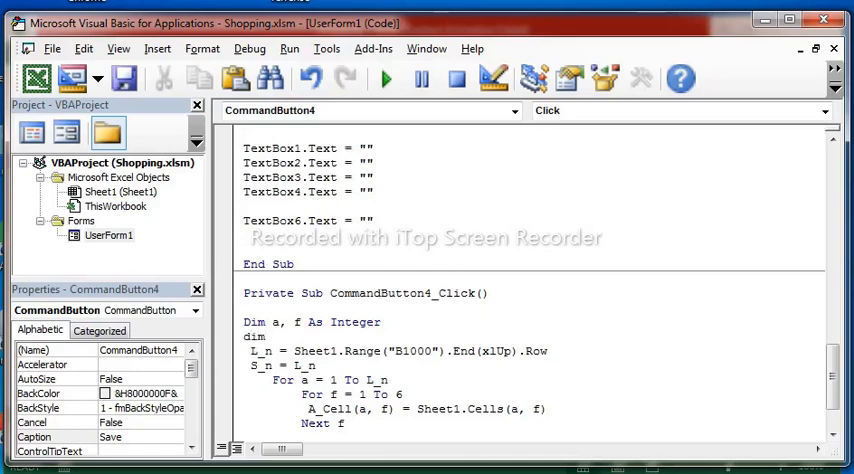
text(i as)
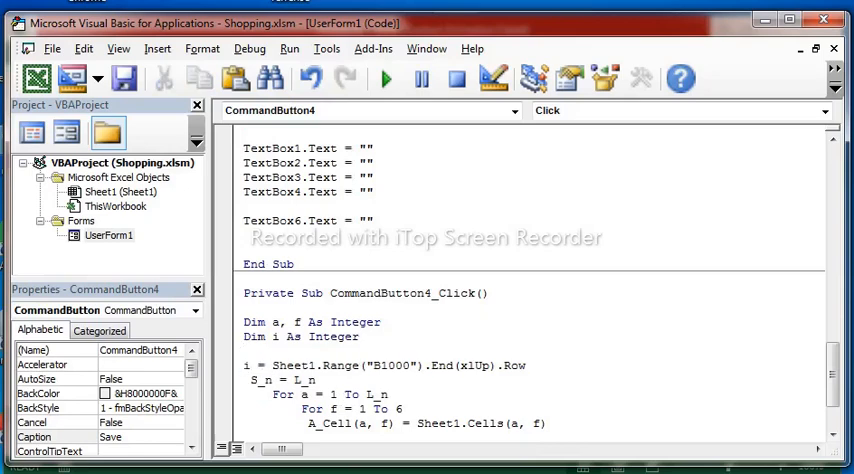
- Set i = Sheet1.Range("B1000").End(xlUp).Row and start the Sheet1.Range("A2:F" & i) reference
double_click(300, 380)
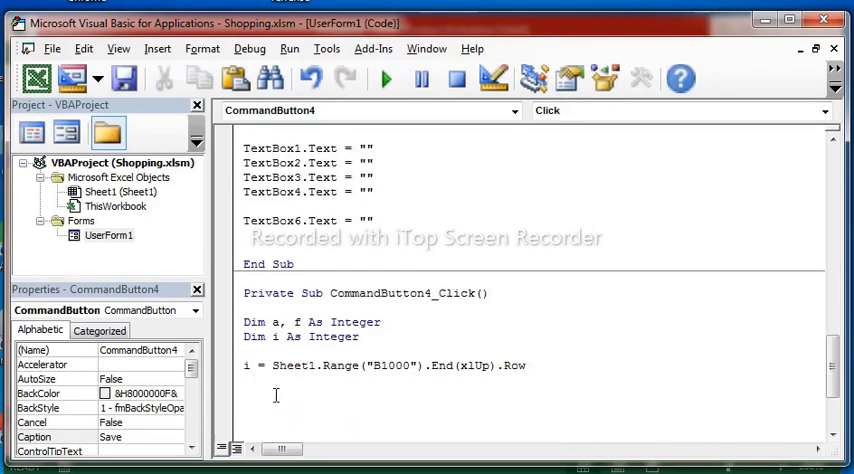
text(she)
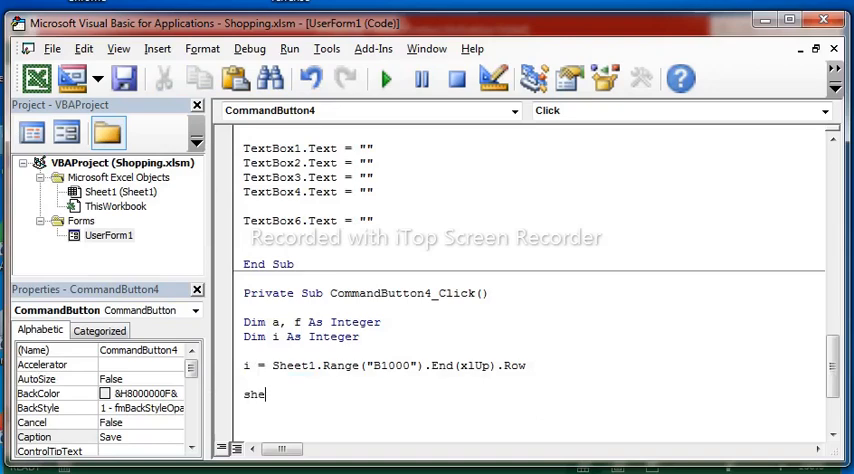
text(et1)
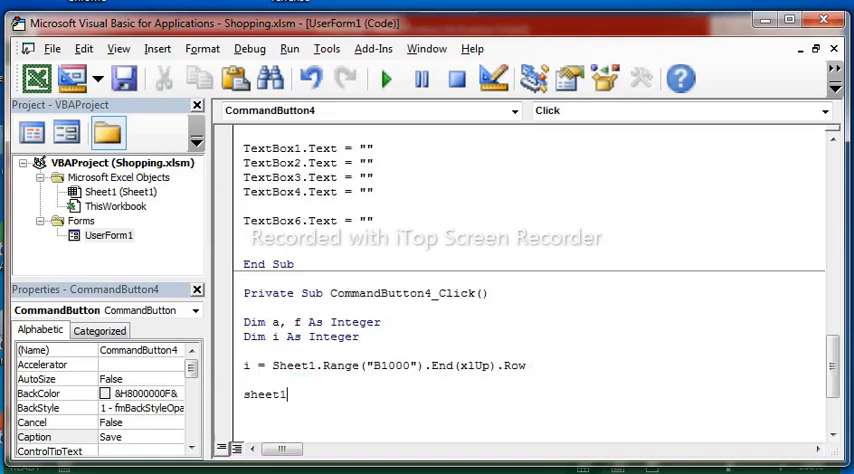
text(.r)
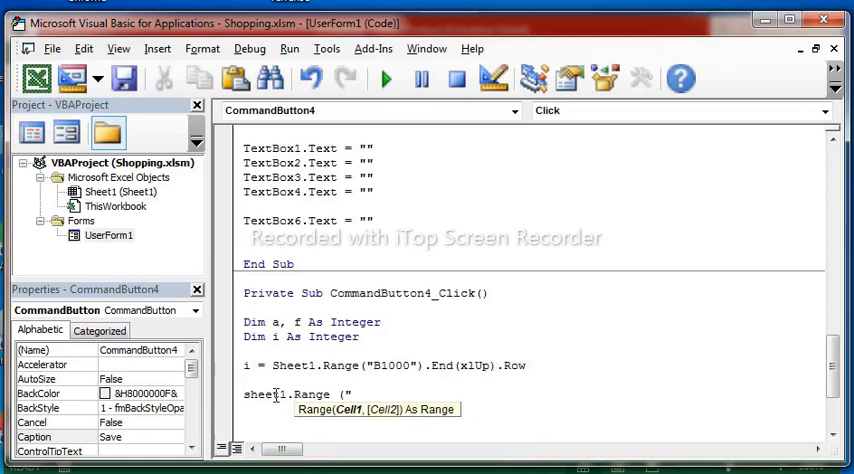
text(A2)
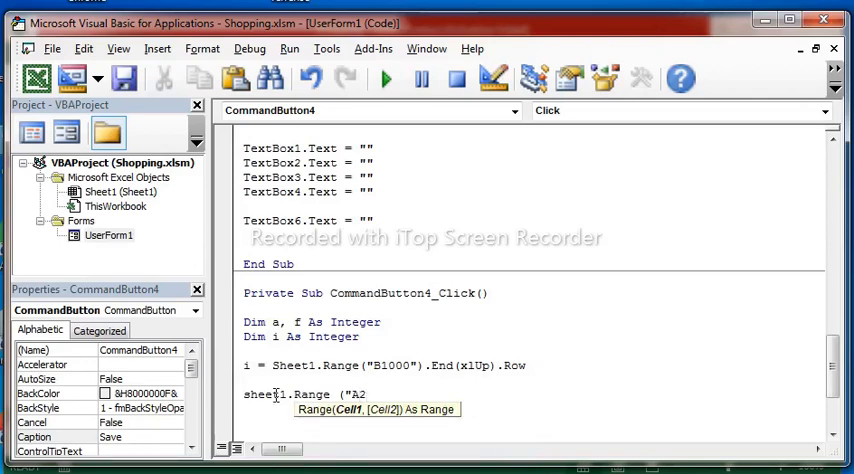
text(:)
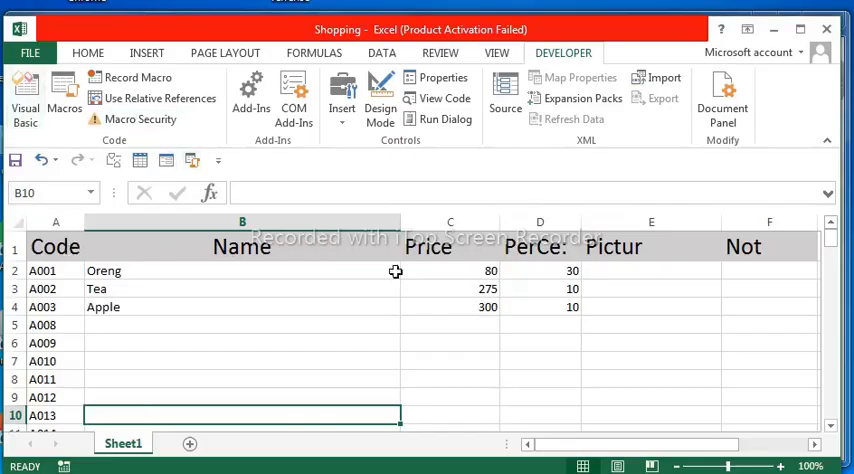
mouse_move(474, 450)
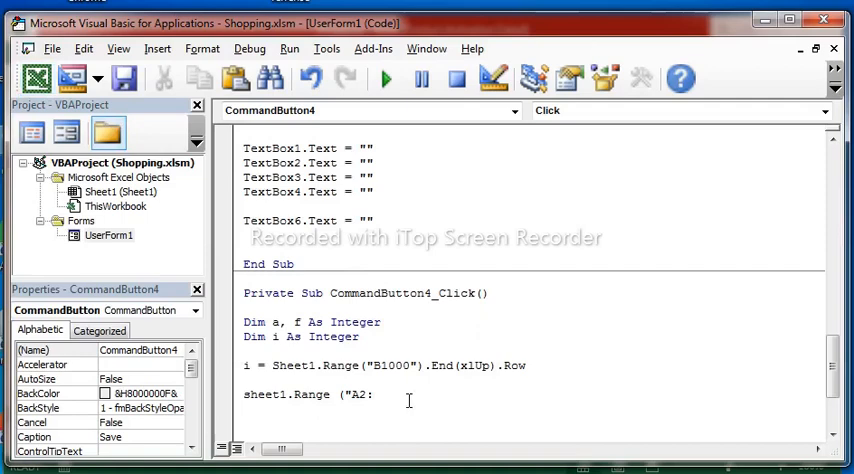
text(F")
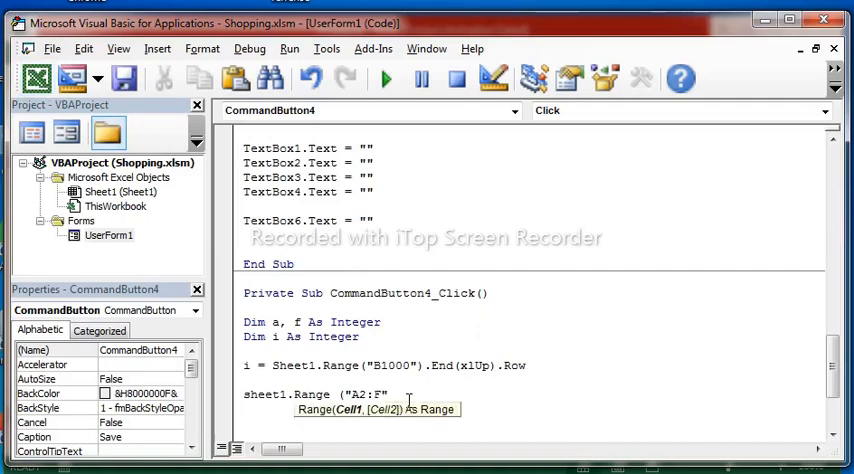
text(& i))
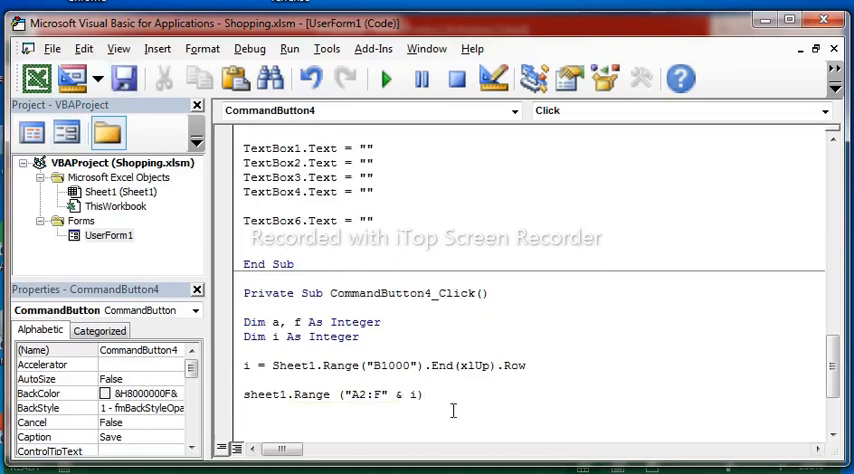
- Finish the range with .ClearContents and begin the Sheet1.Cells write-back loop line
text(.)
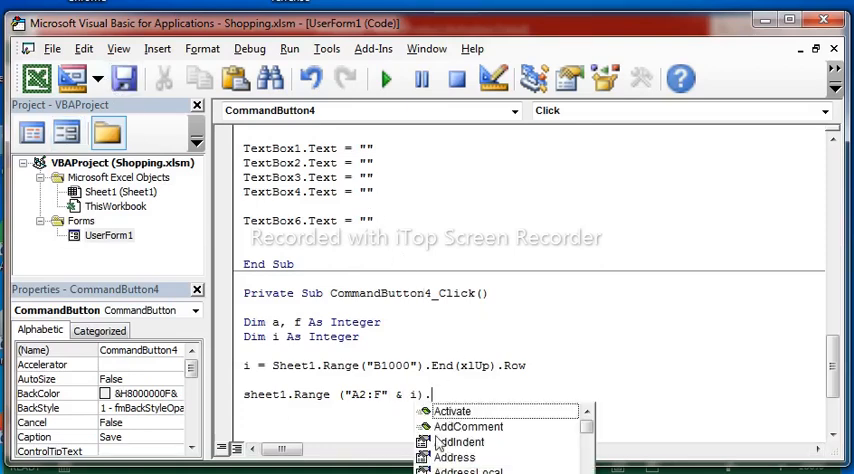
text(cl)
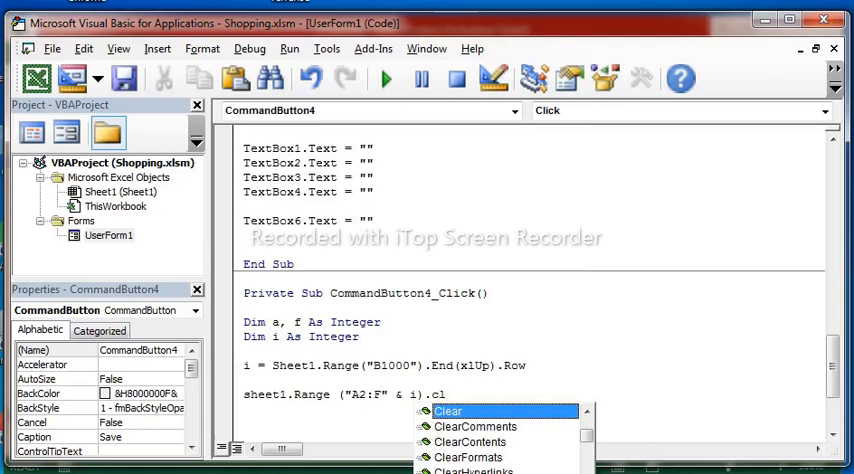
key(Escape)
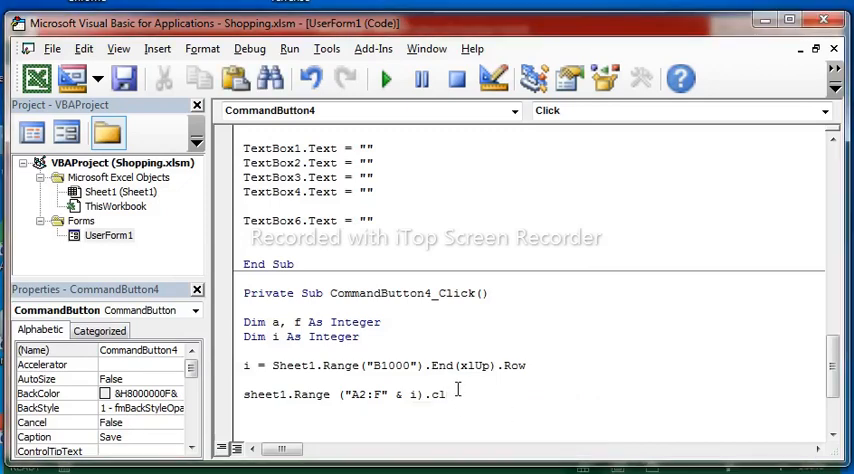
text(,)
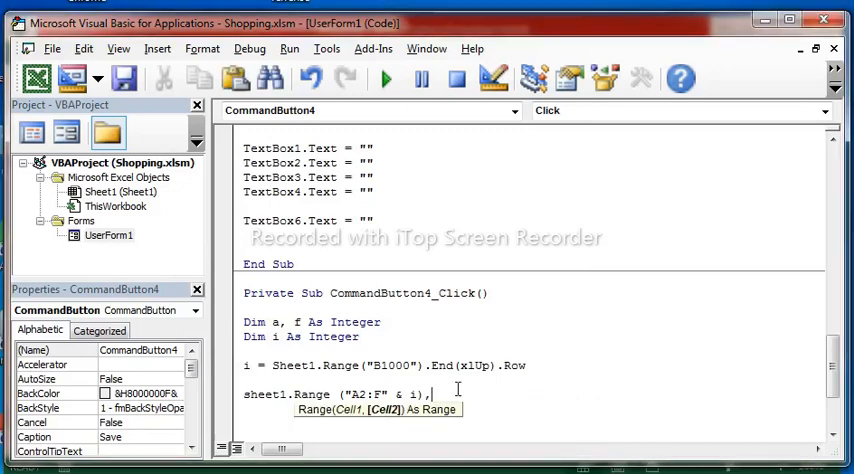
text(c)
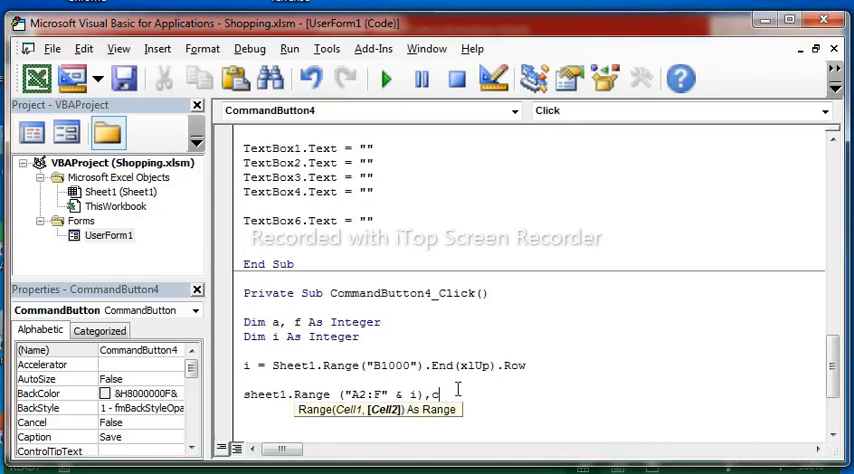
text(.)
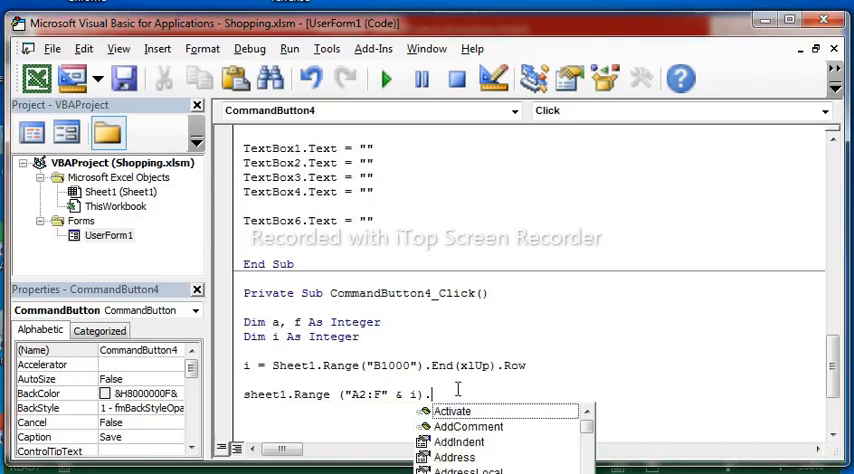
text(cl)
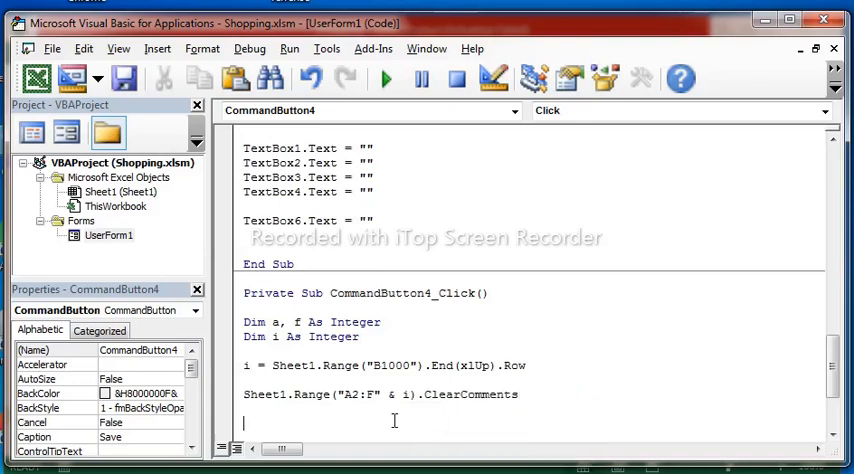
- Start the loop at row 2 and assign Sheet1.Cells(a, f) = A_Cell(a, f), ready to run
scroll(down, 3)
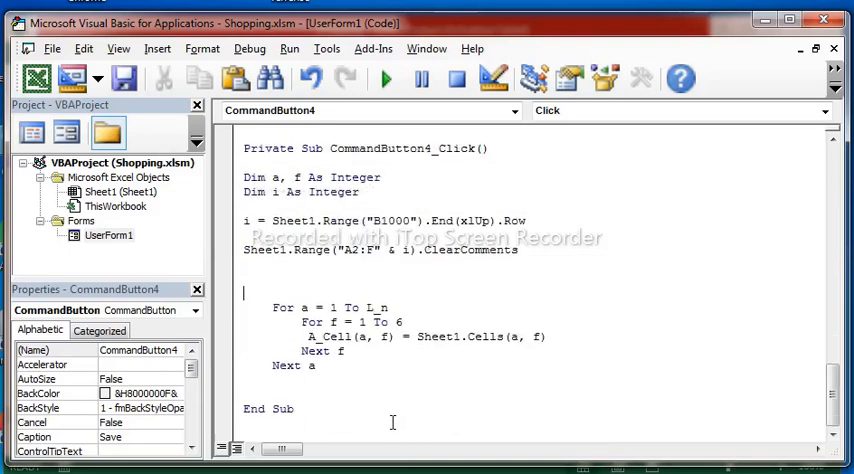
mouse_move(326, 320)
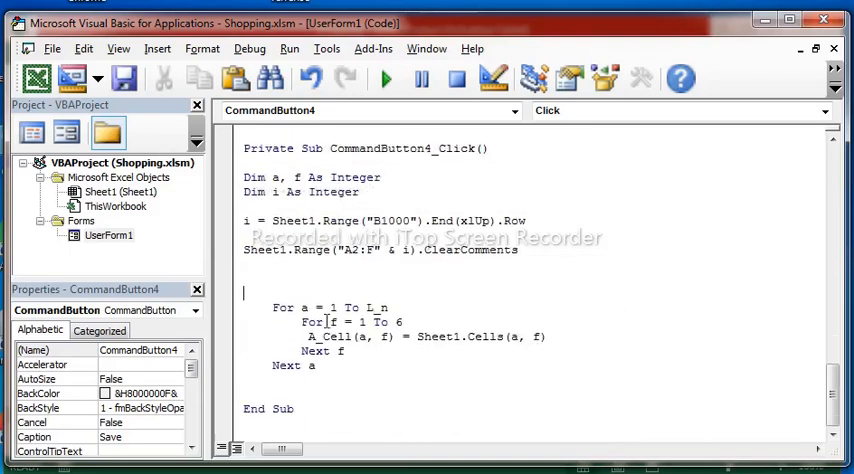
double_click(332, 308)
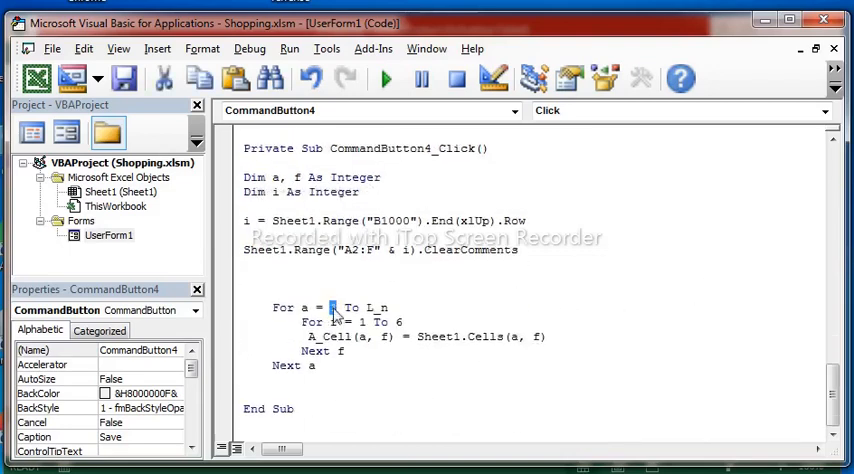
text(2)
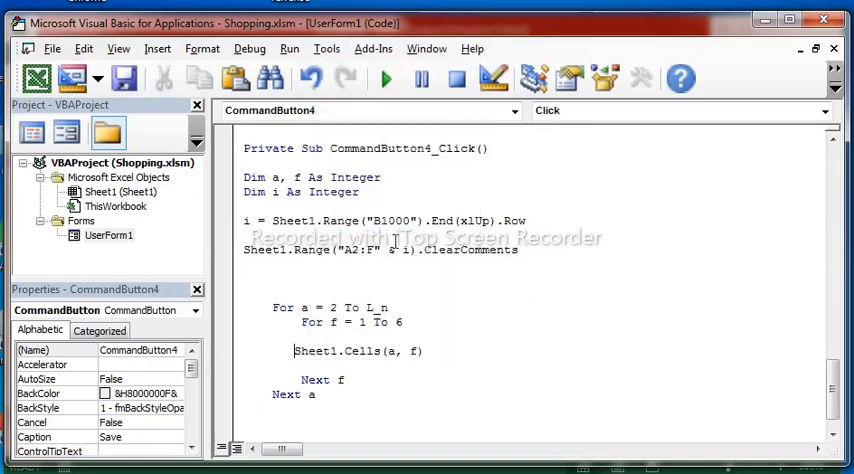
text(=)
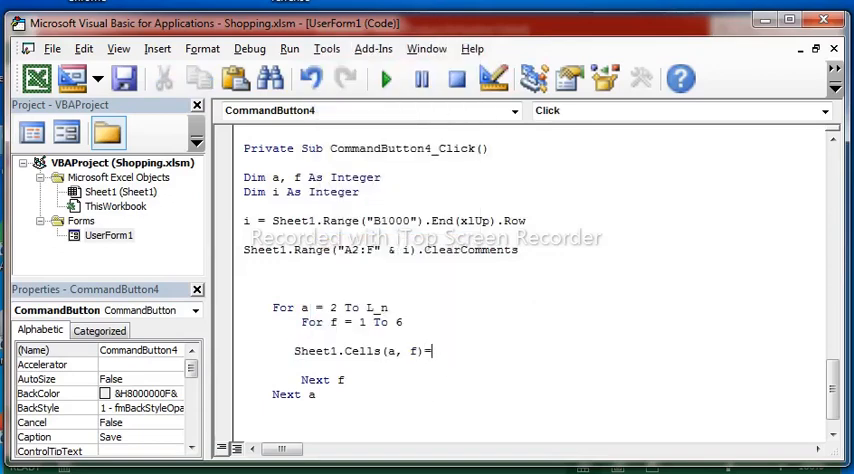
right_click(430, 352)
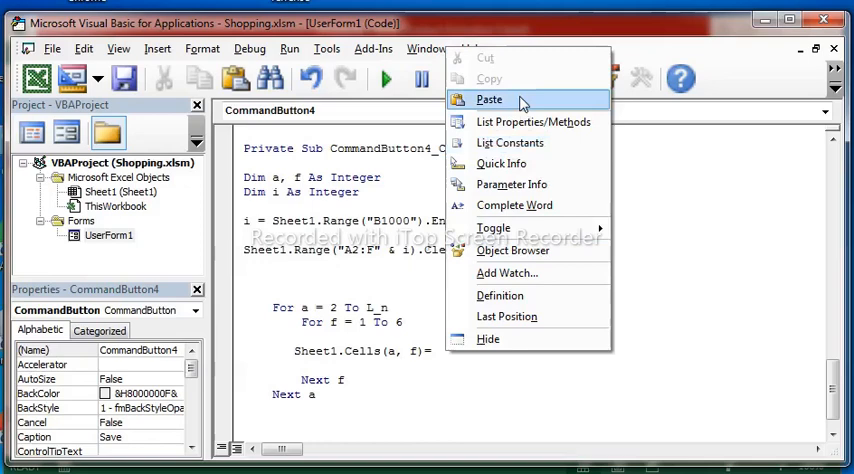
click(488, 100)
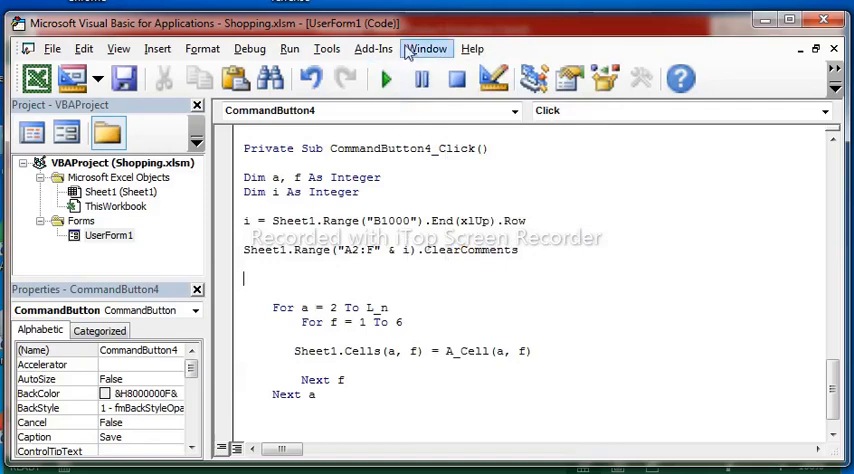
mouse_move(386, 80)
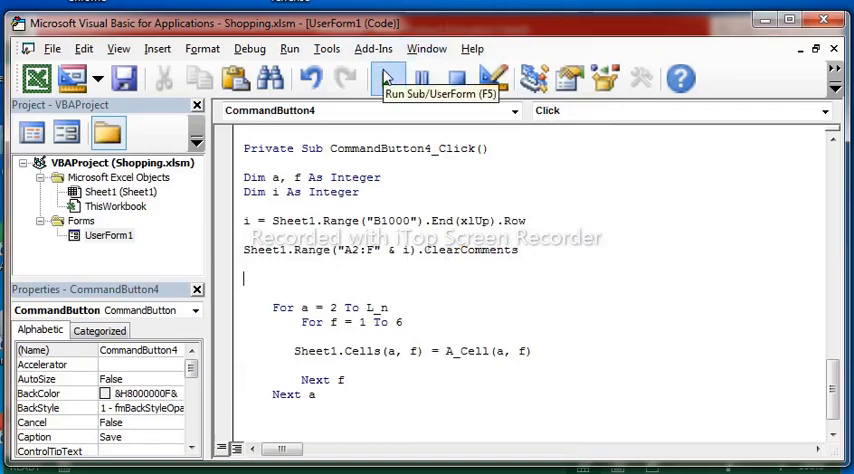
- Run the form, enter B001 Books with price 21, 10 percent and a test note, and ADD it
click(388, 78)
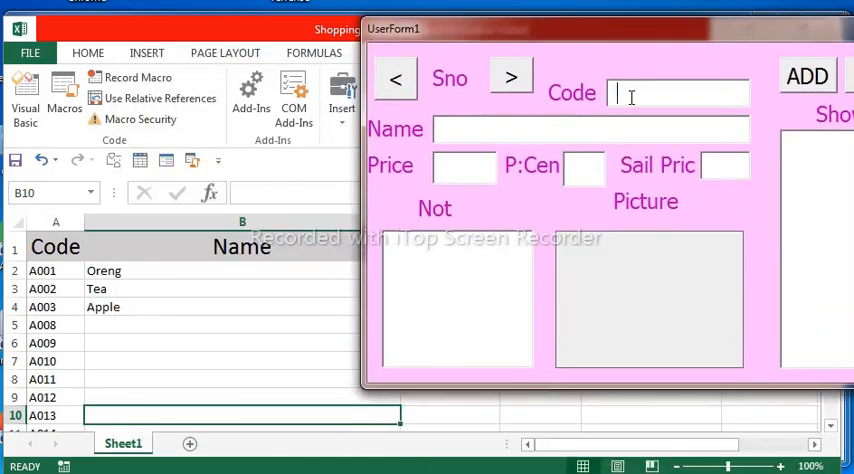
text(b0)
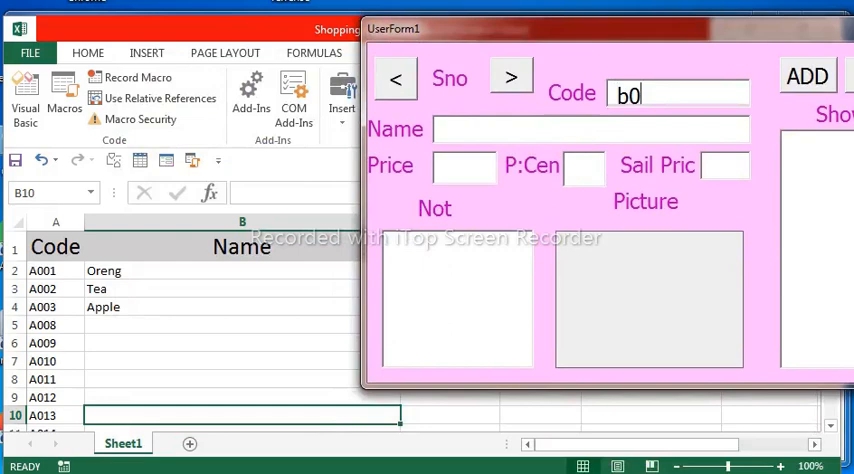
text(01)
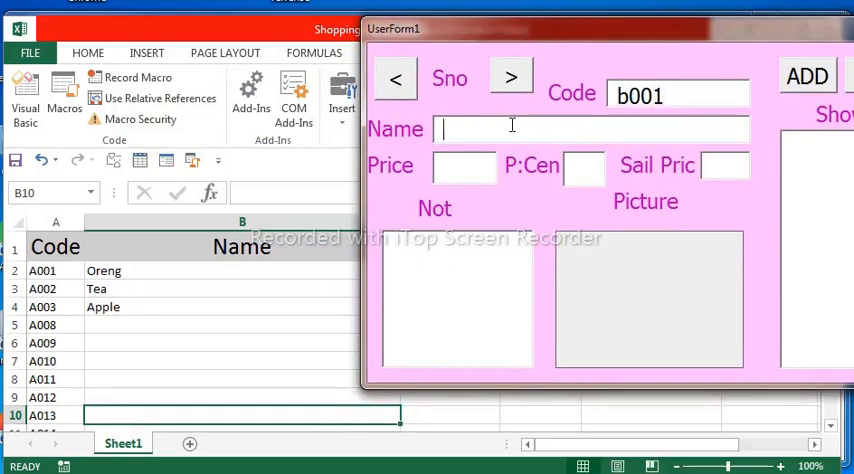
text(bo)
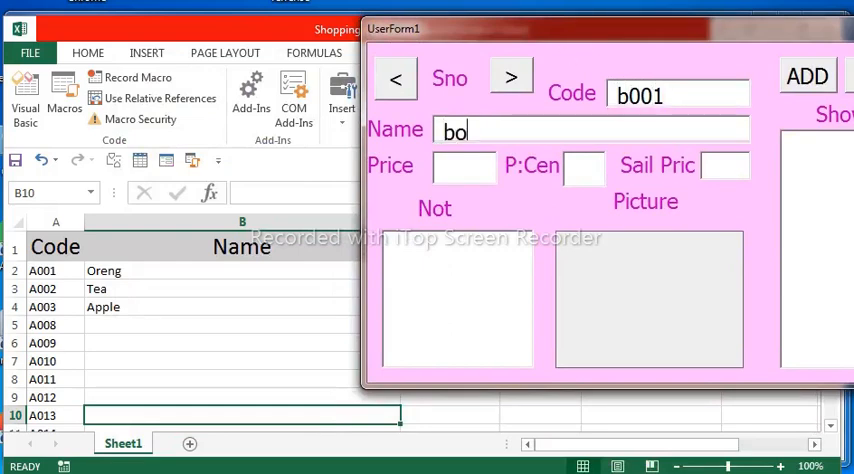
text(oks)
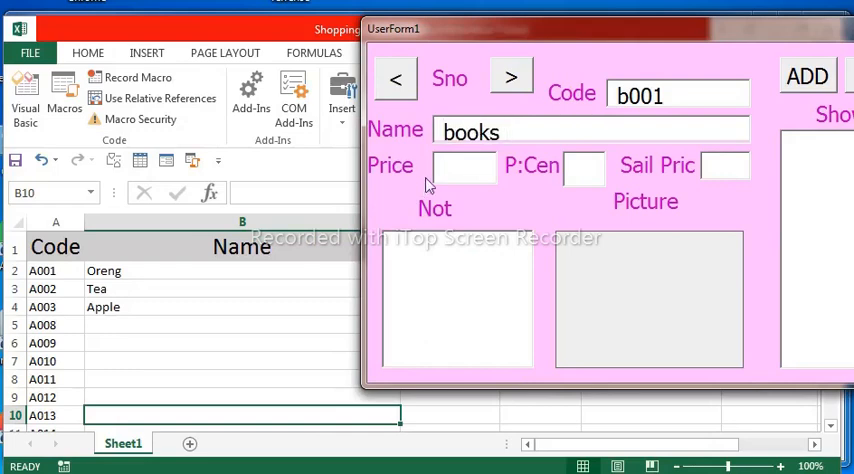
text(210)
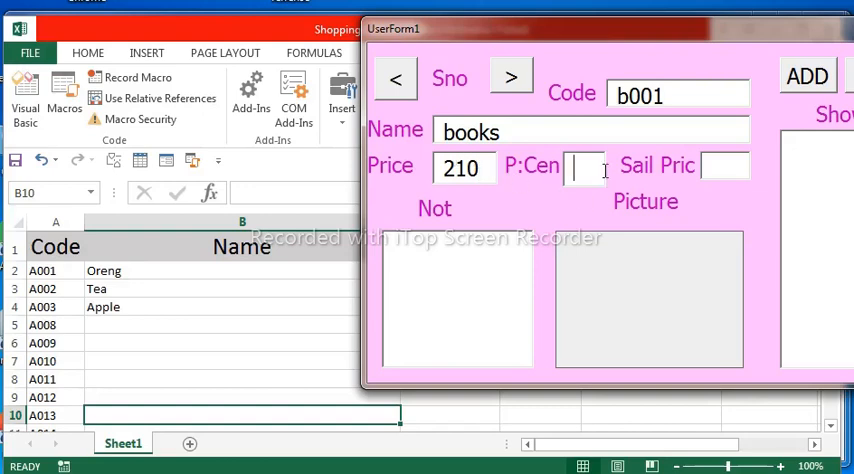
text(10)
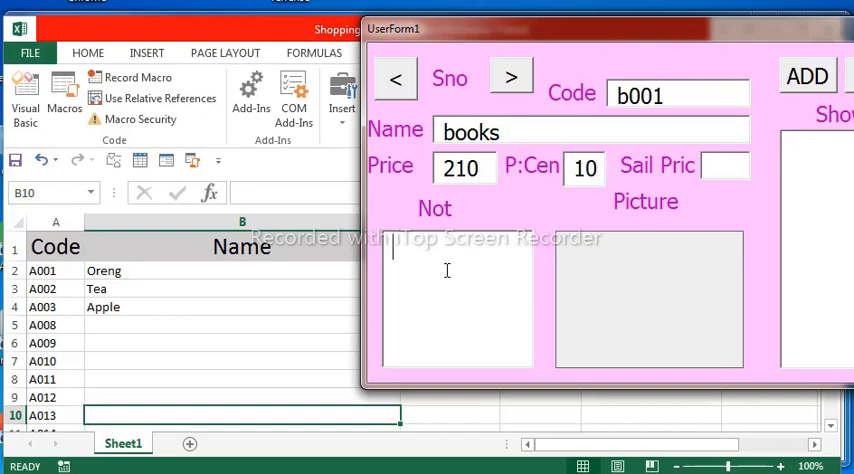
text(this is t)
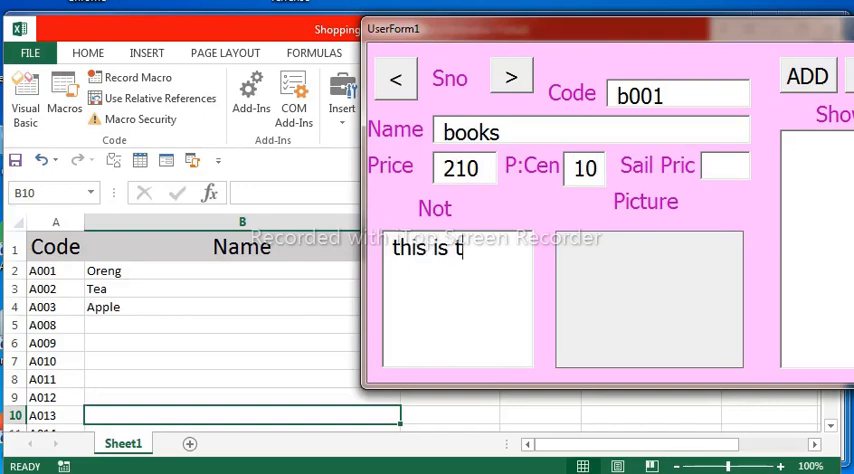
text(est)
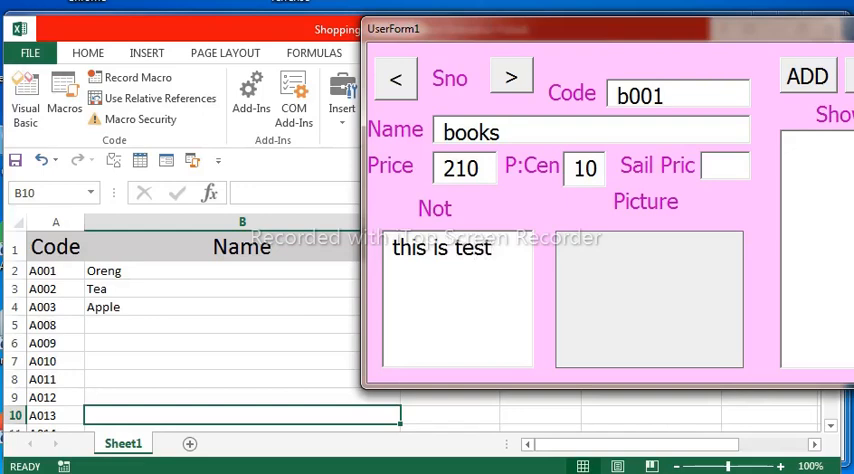
click(808, 76)
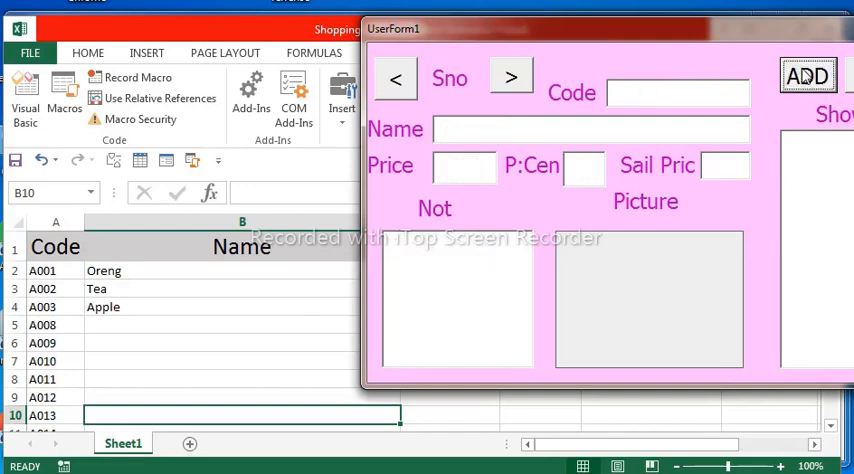
- Enter a second record N004 Not Book with price 25, 20 percent and note kjhff
click(678, 92)
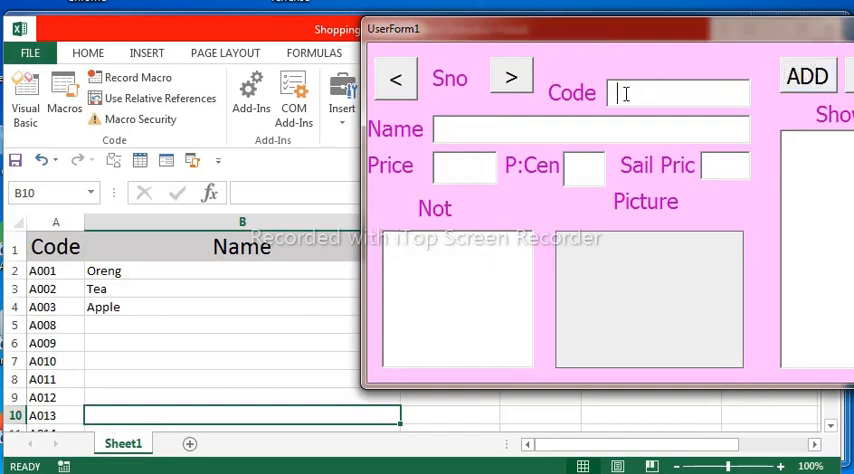
text(n00)
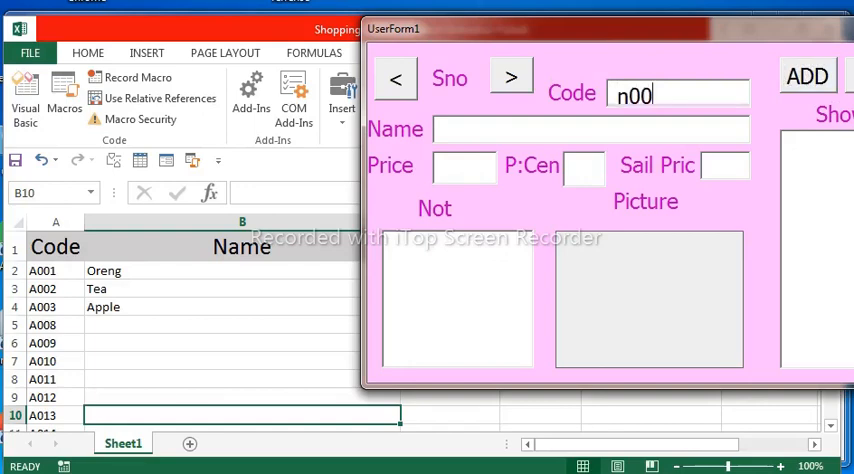
text(4)
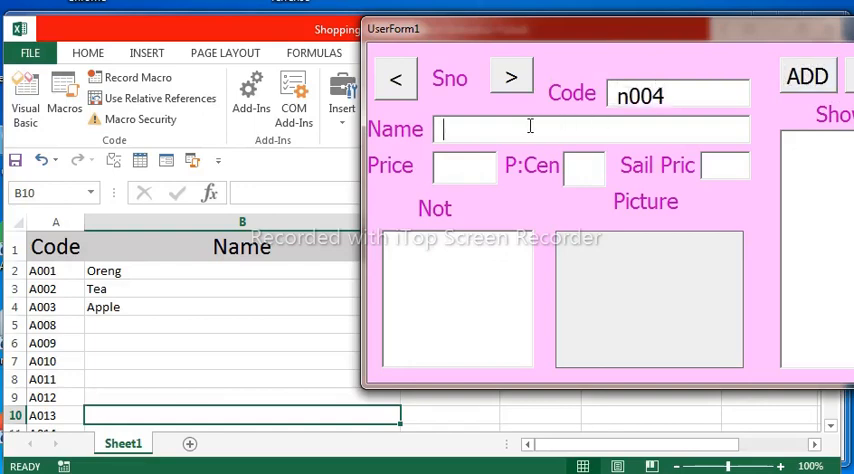
text(no)
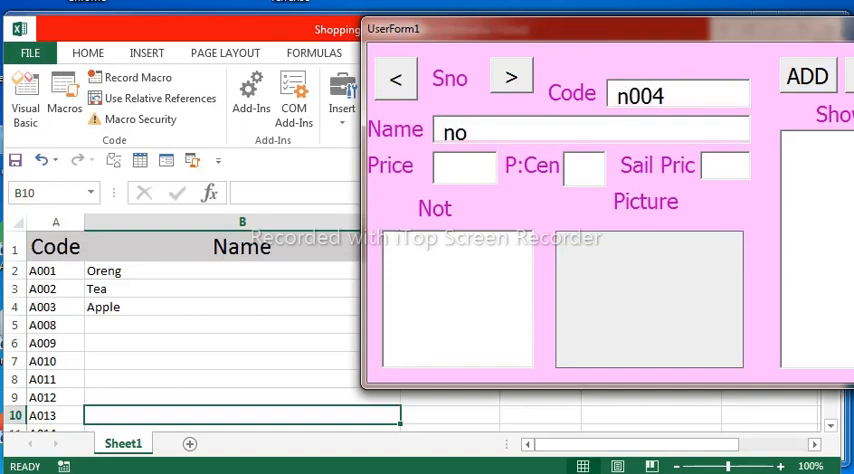
text(t)
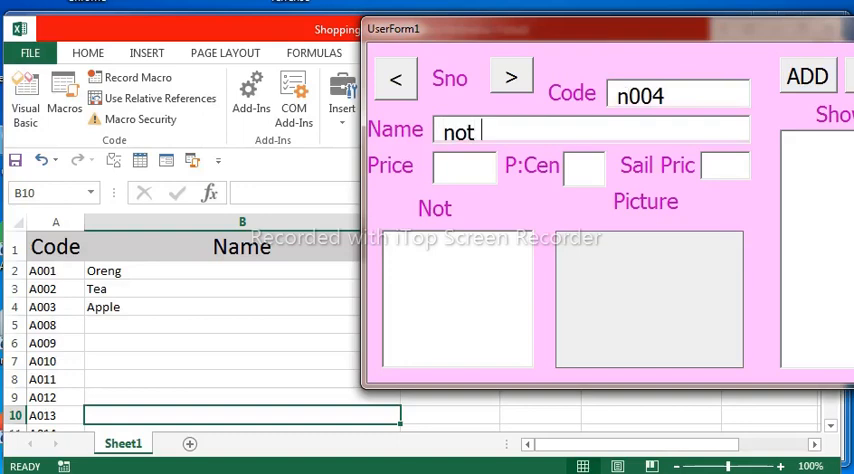
text(b)
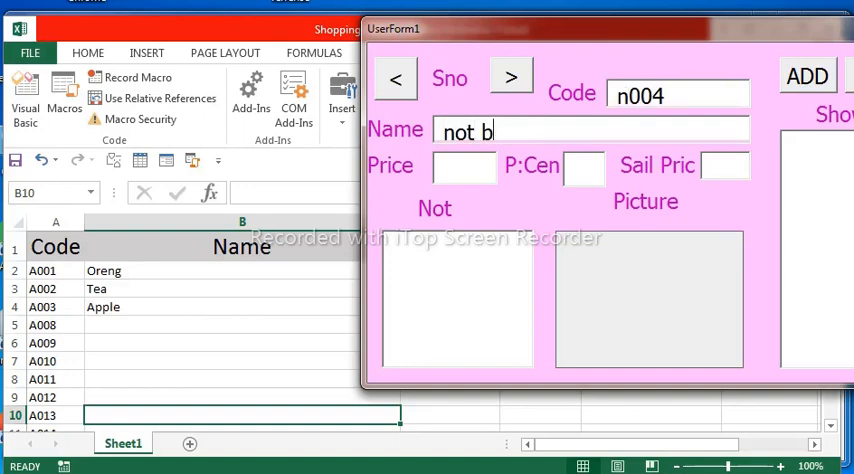
text(ook)
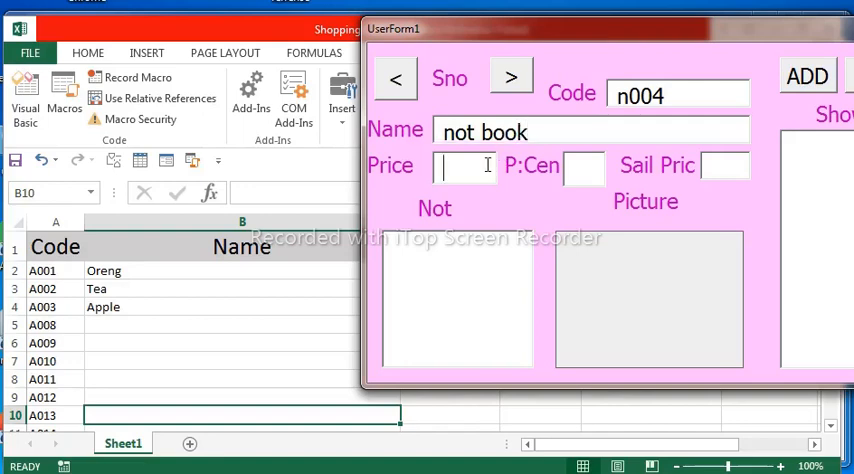
text(25)
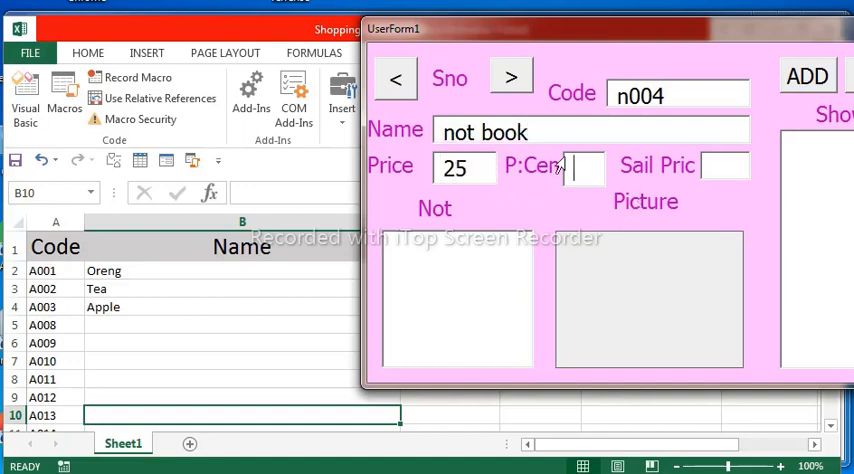
text(20)
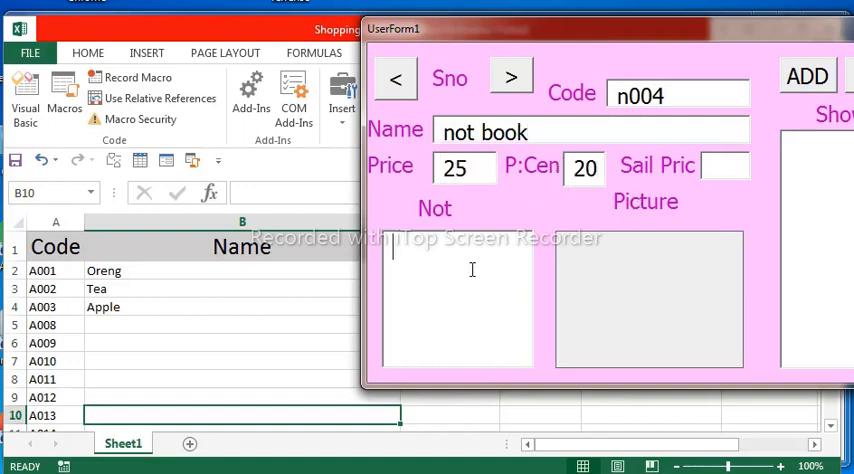
text(kjhff)
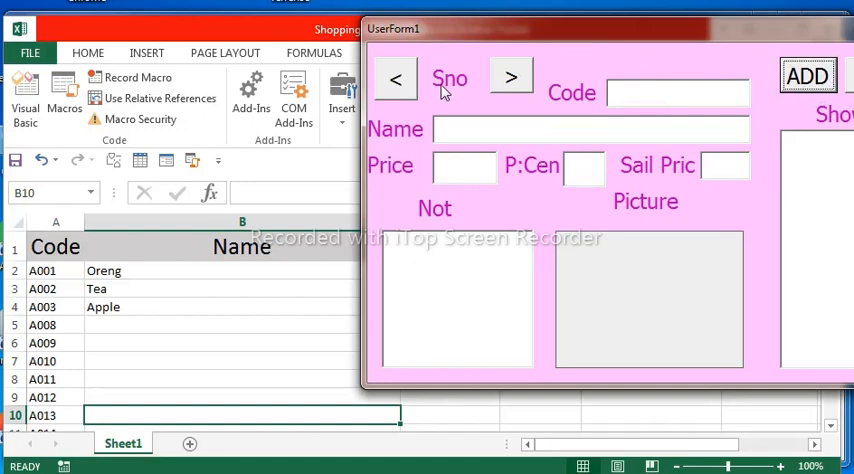
- Browse back and forward past Not Book to blank record 7 and Save the records to the sheet
click(396, 78)
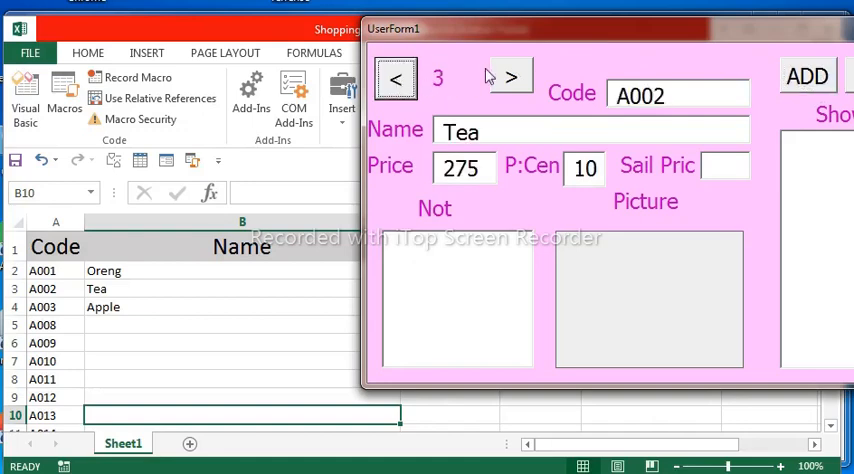
click(512, 78)
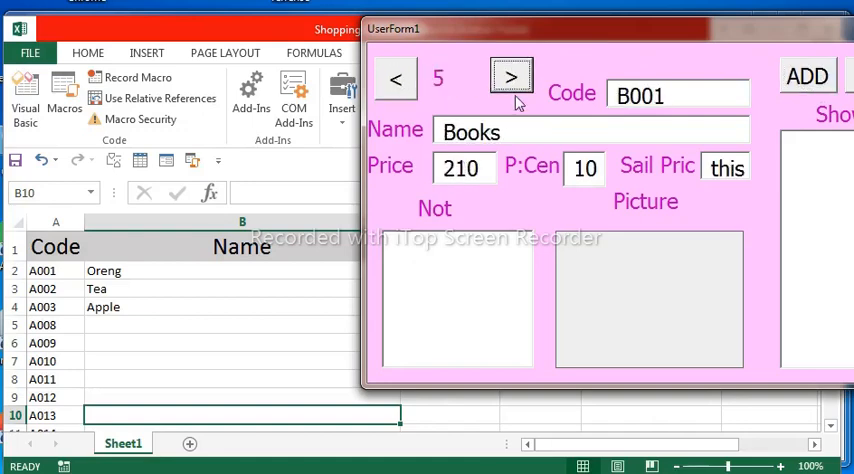
click(512, 78)
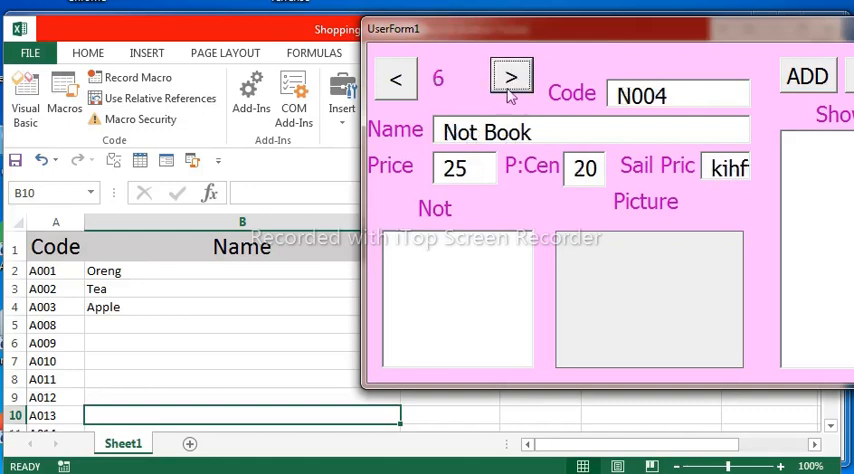
mouse_move(444, 104)
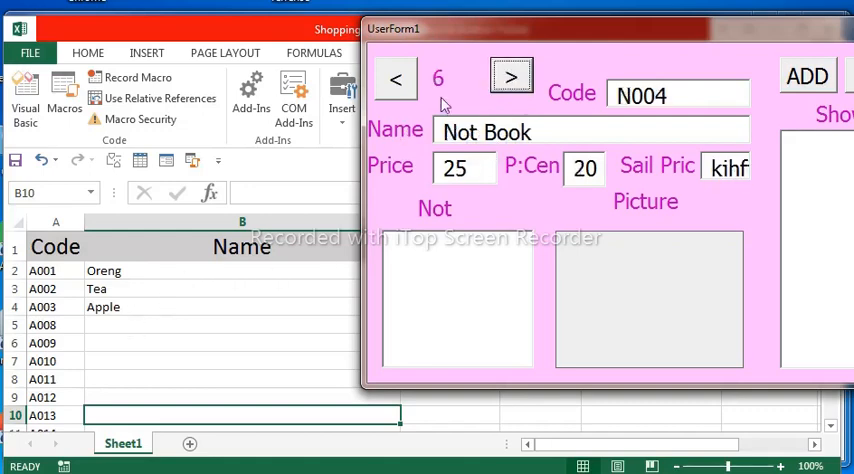
click(512, 76)
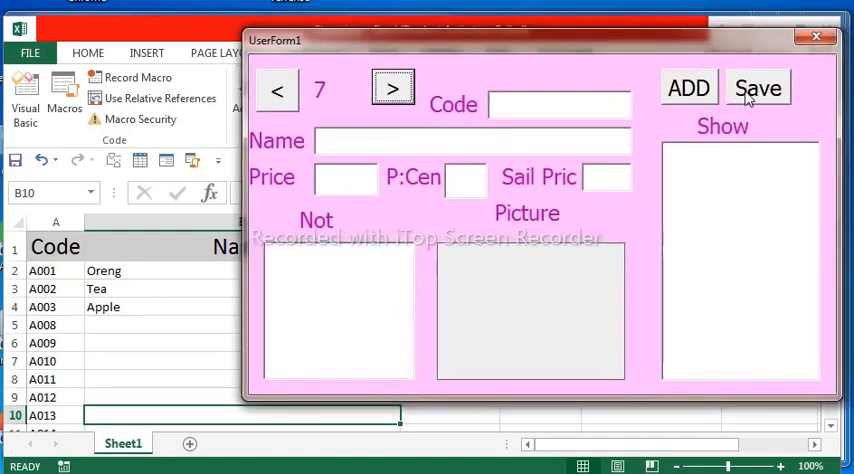
click(758, 88)
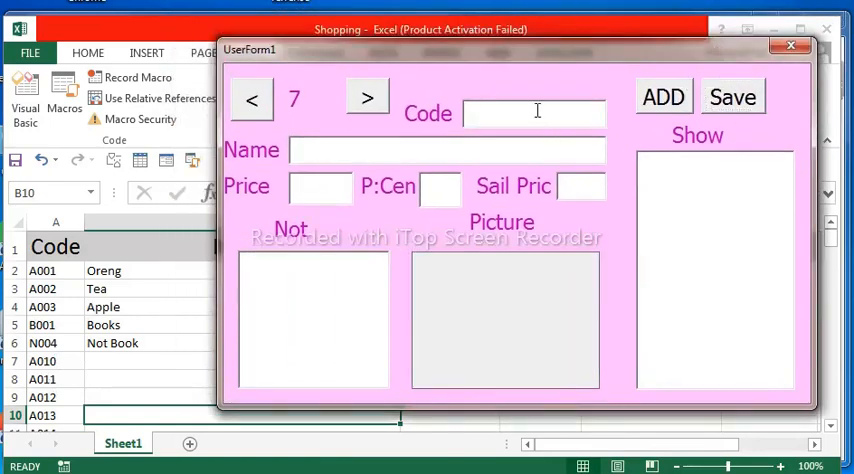
click(532, 112)
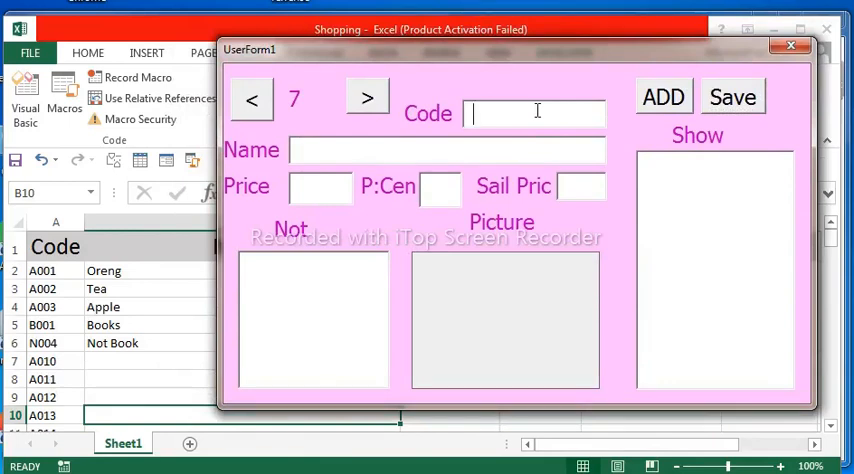
- Enter Mango Egipt with code M01278, price 220, 20 percent and note 'this test'
text(m)
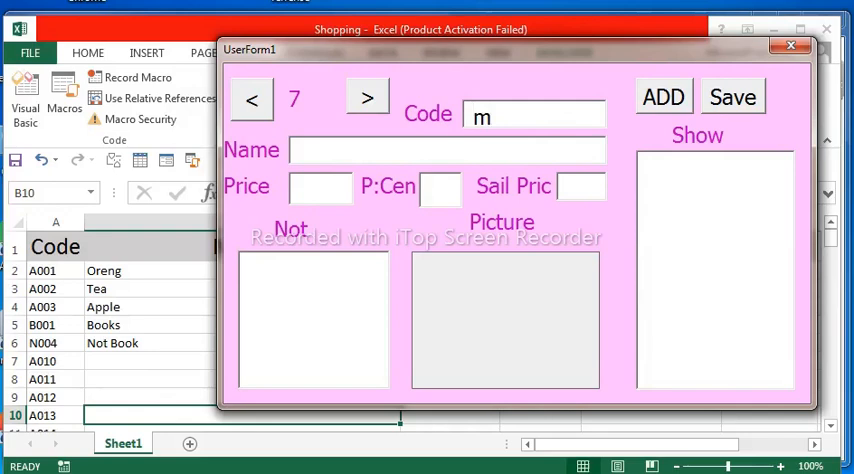
text(01278)
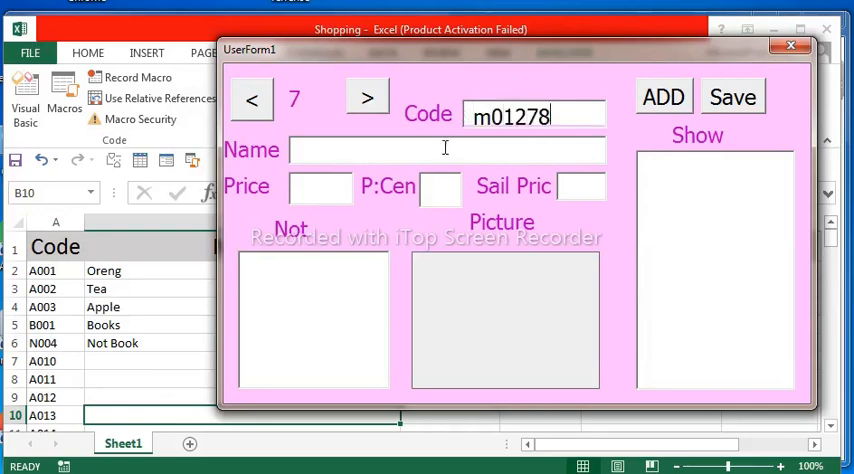
text(ma)
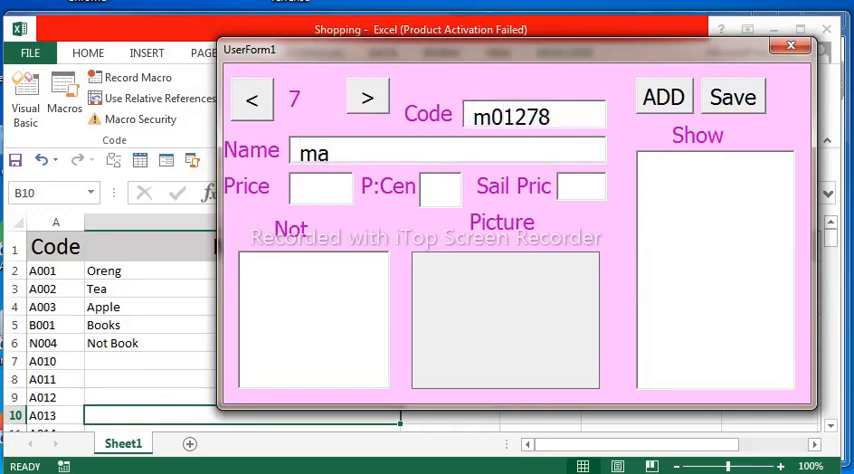
text(ngo egipt)
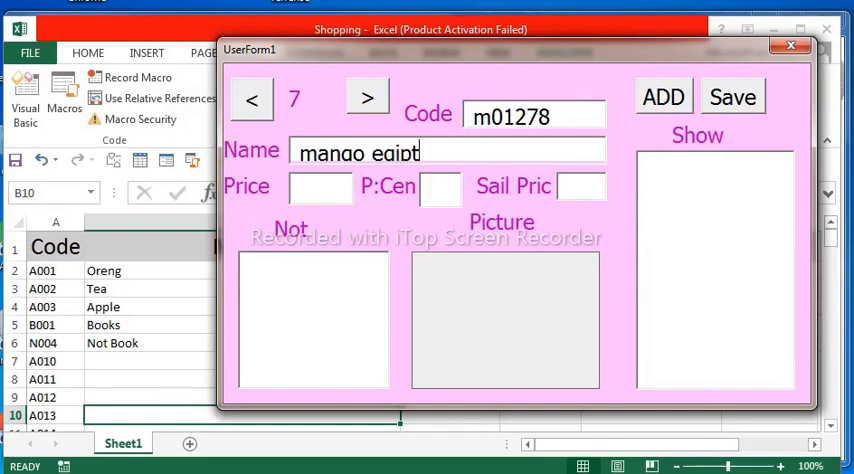
click(320, 188)
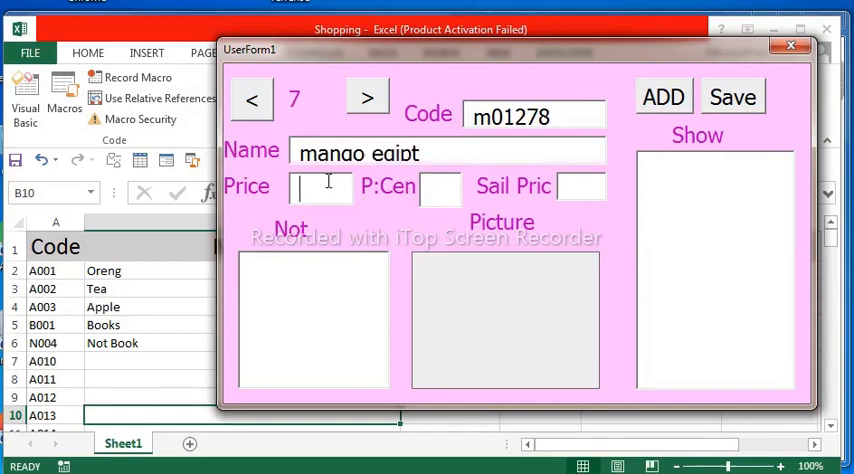
text(220)
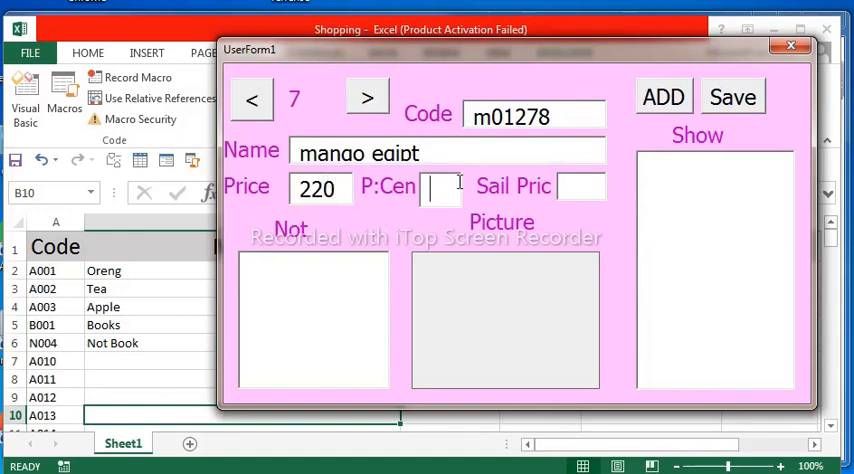
text(20)
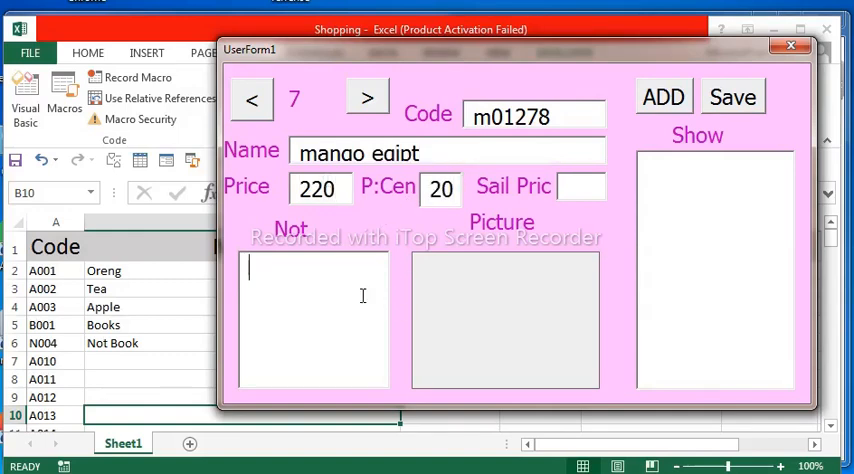
text(this)
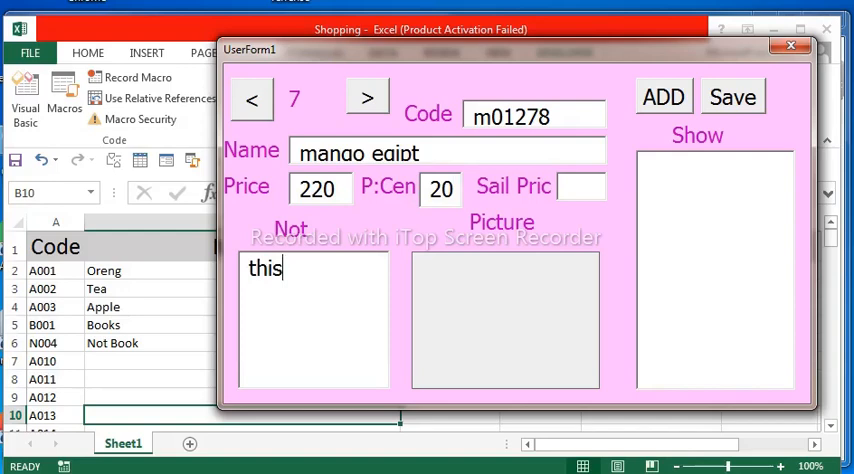
text(test)
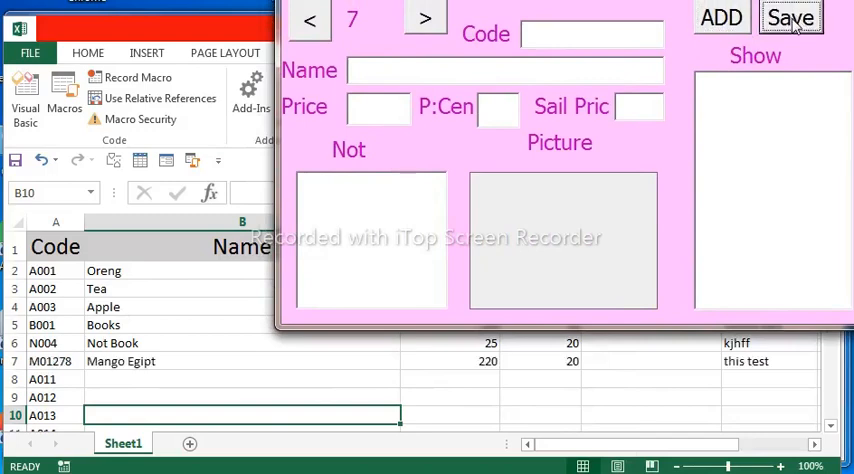
mouse_move(230, 376)
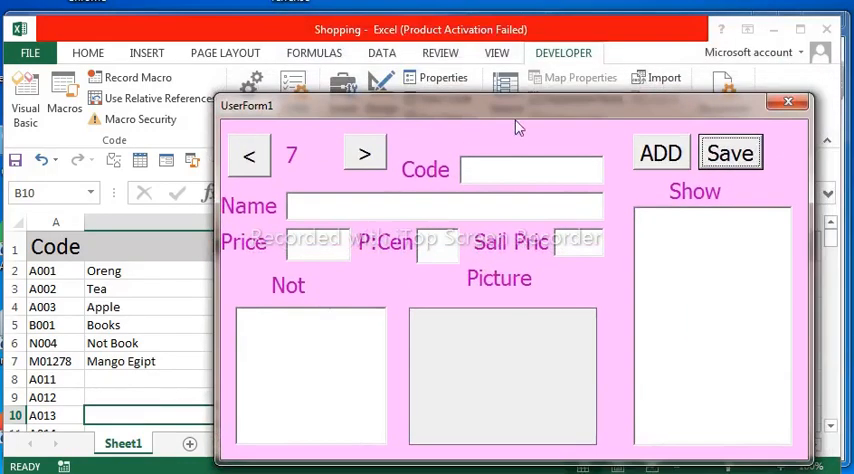
- Save to the sheet and browse back and forward until Mango Egipt reloads as record 7
click(248, 154)
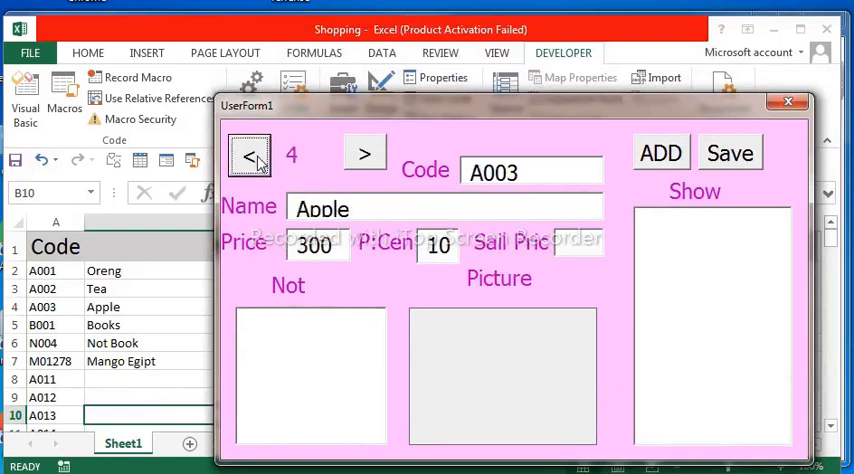
click(364, 152)
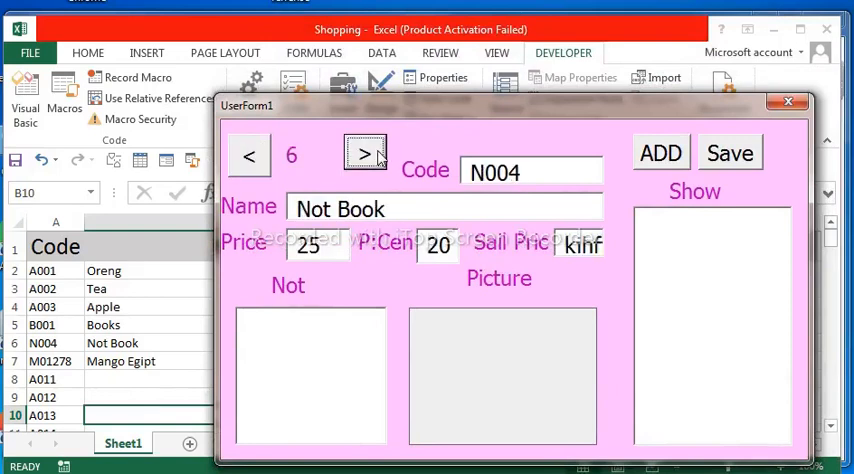
click(364, 154)
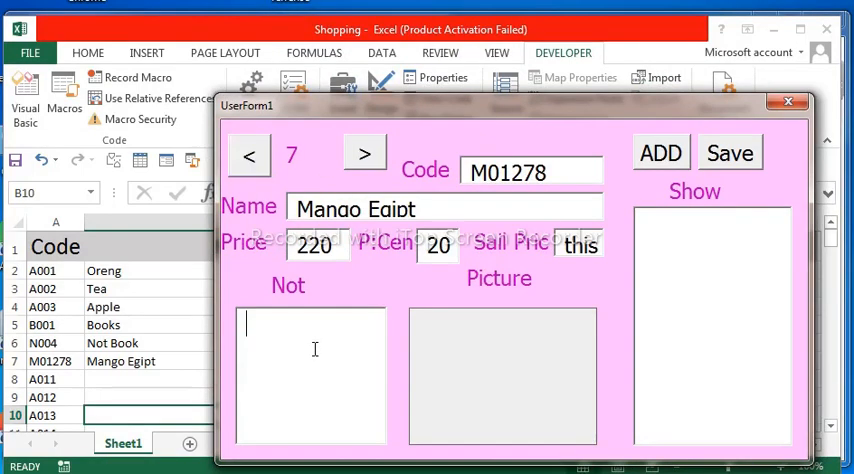
click(788, 102)
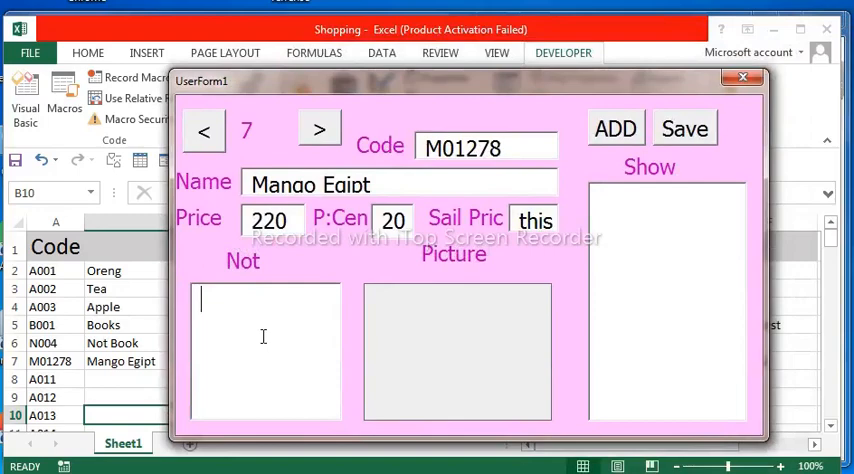
mouse_move(712, 84)
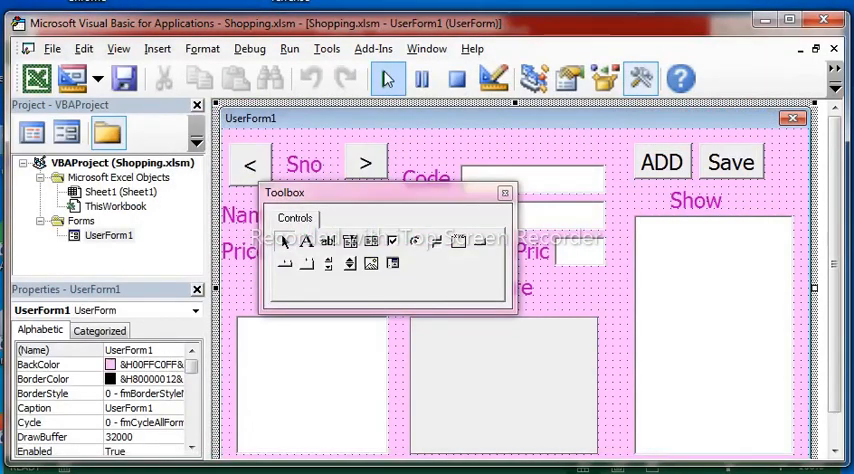
- In Sub NAVIGATION, set TextBox6.Text = A_Cell(S_n, 6) so each record's note loads
click(250, 164)
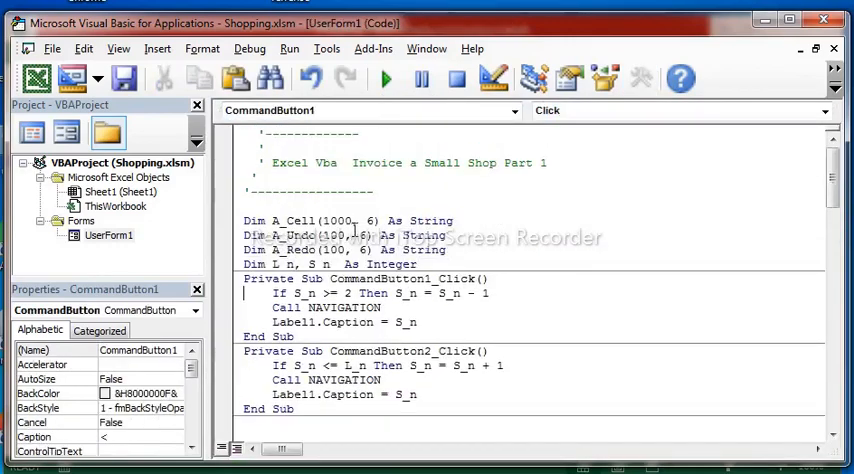
scroll(down, 3)
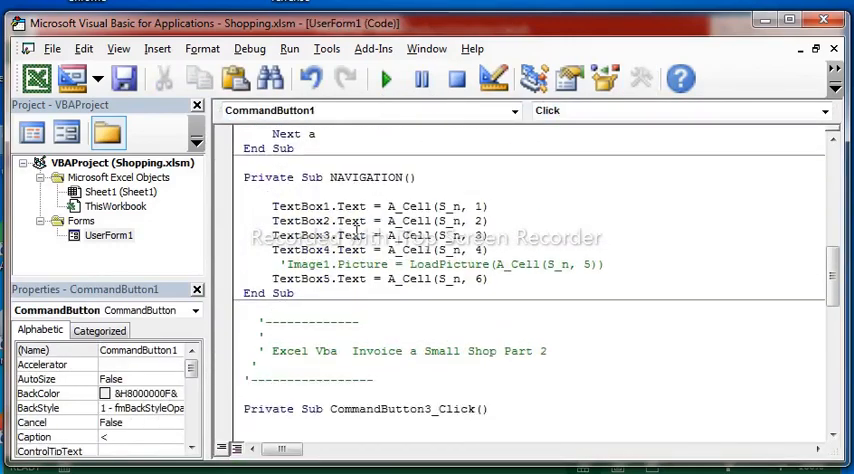
click(508, 280)
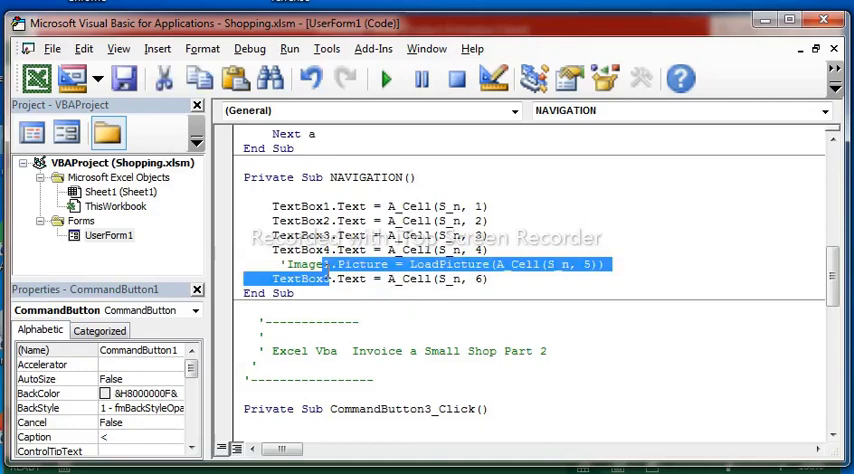
click(332, 280)
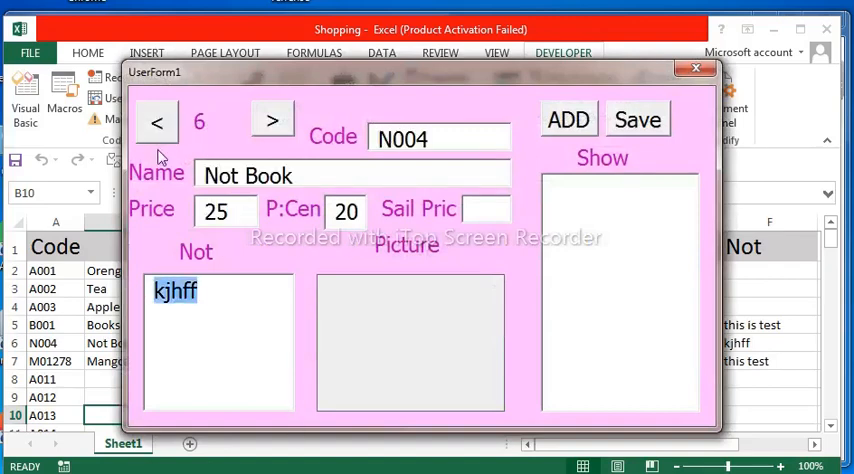
- Step back to the Apple record and forward to Not Book showing its kjhff note
click(156, 120)
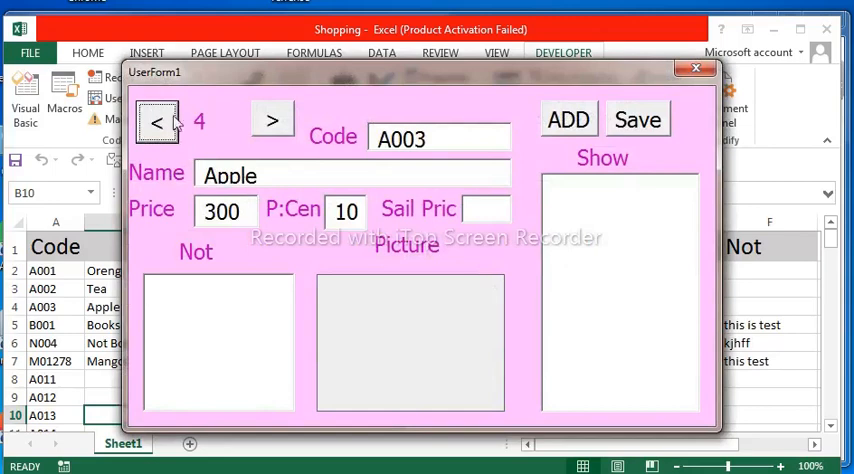
click(272, 120)
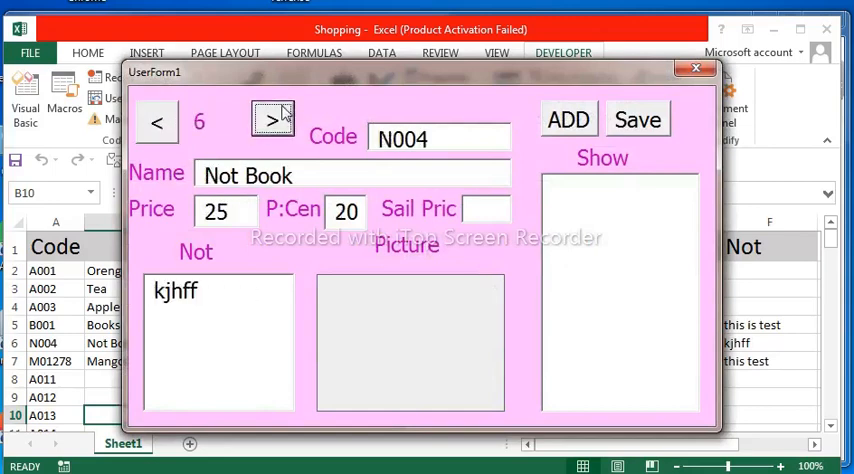
mouse_move(296, 104)
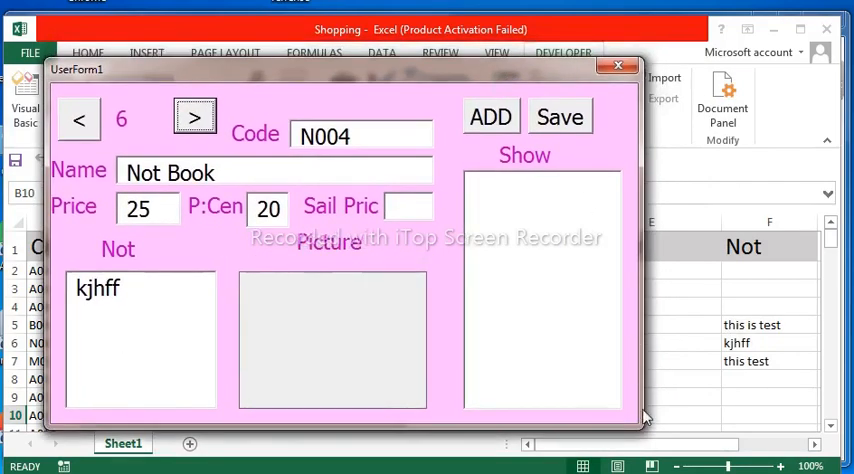
mouse_move(560, 352)
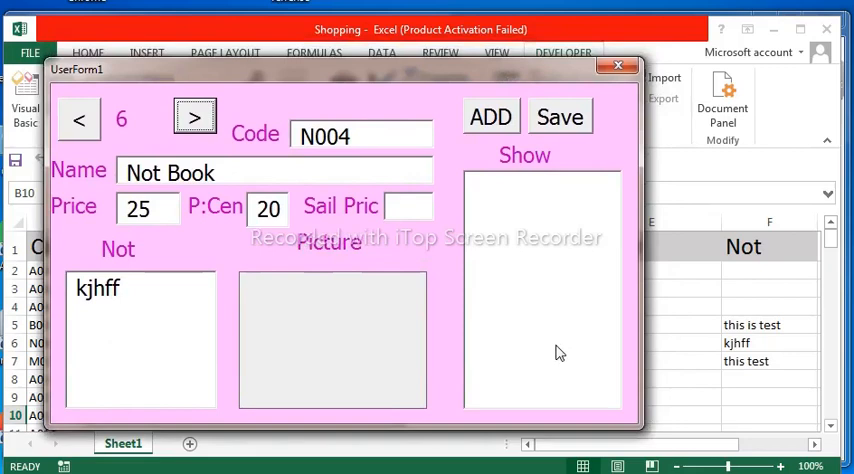
mouse_move(504, 356)
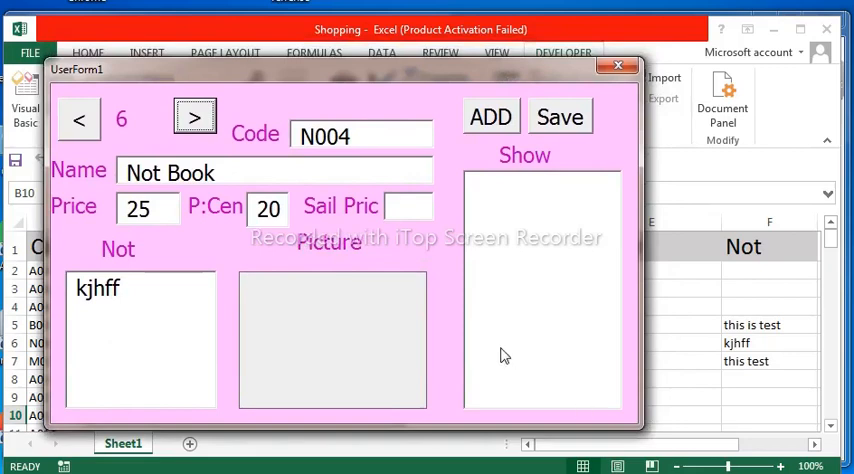